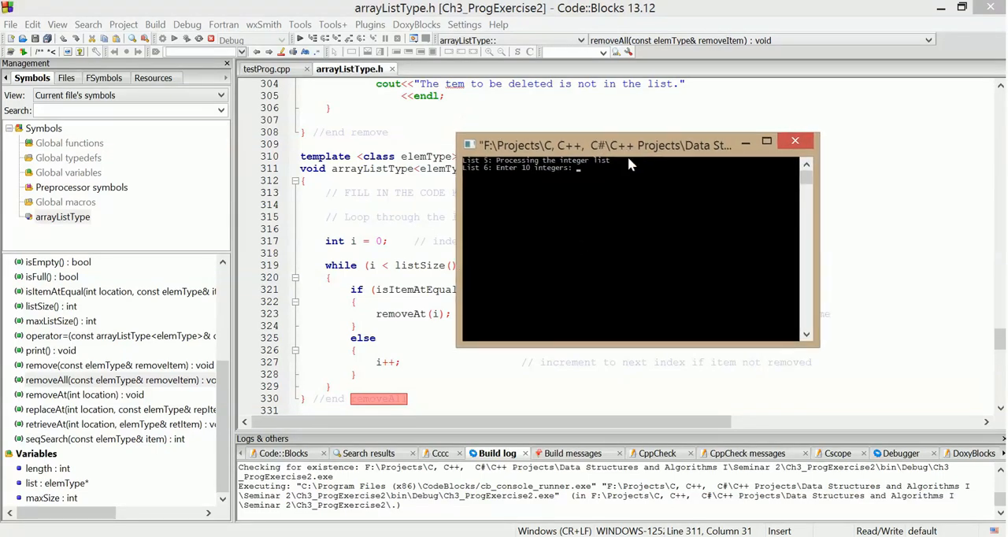
mouse_move(607, 220)
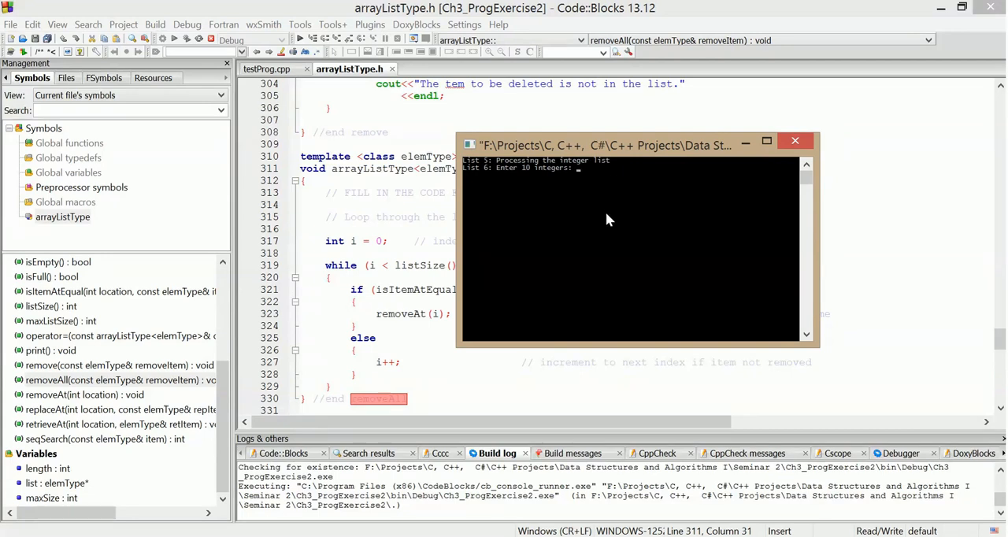
mouse_move(96, 214)
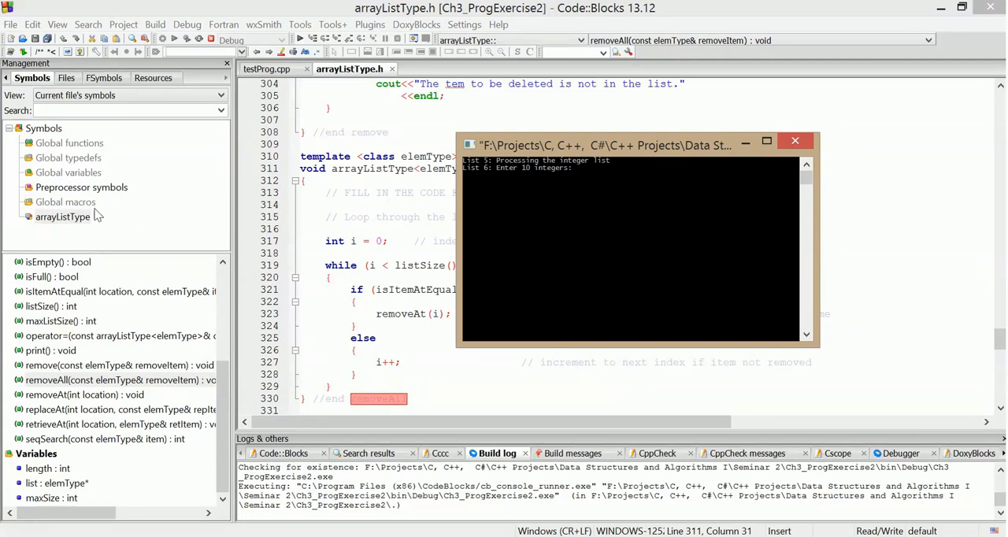
mouse_move(597, 199)
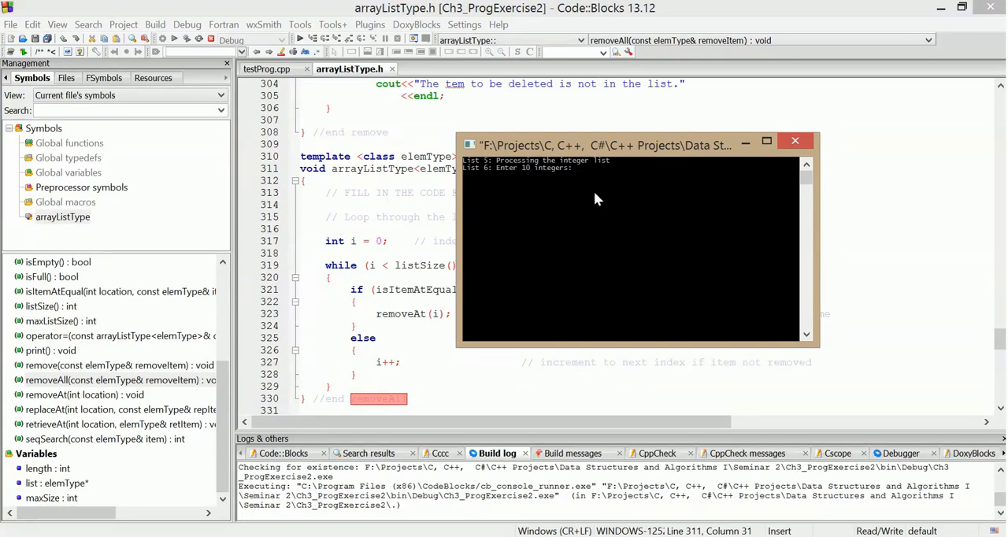
mouse_move(598, 179)
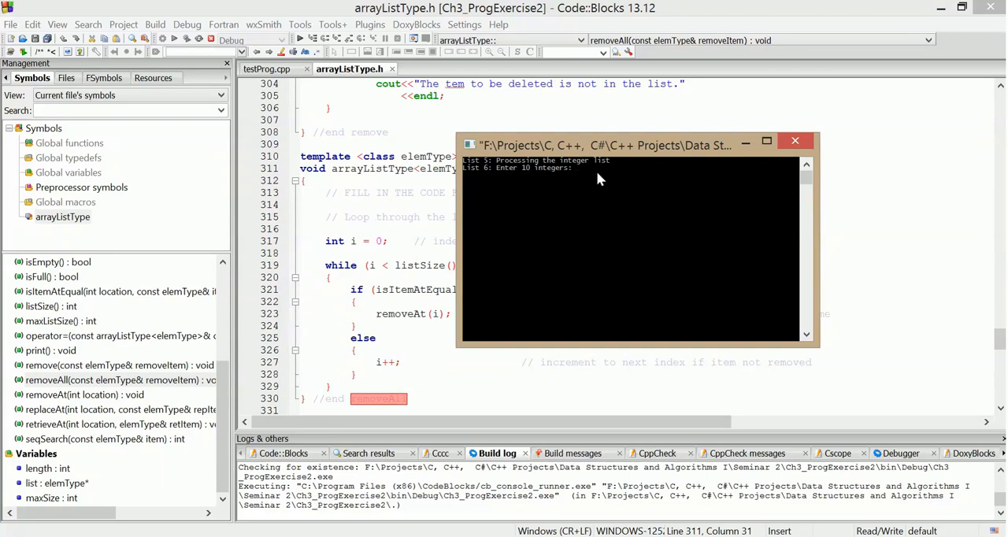
mouse_move(586, 177)
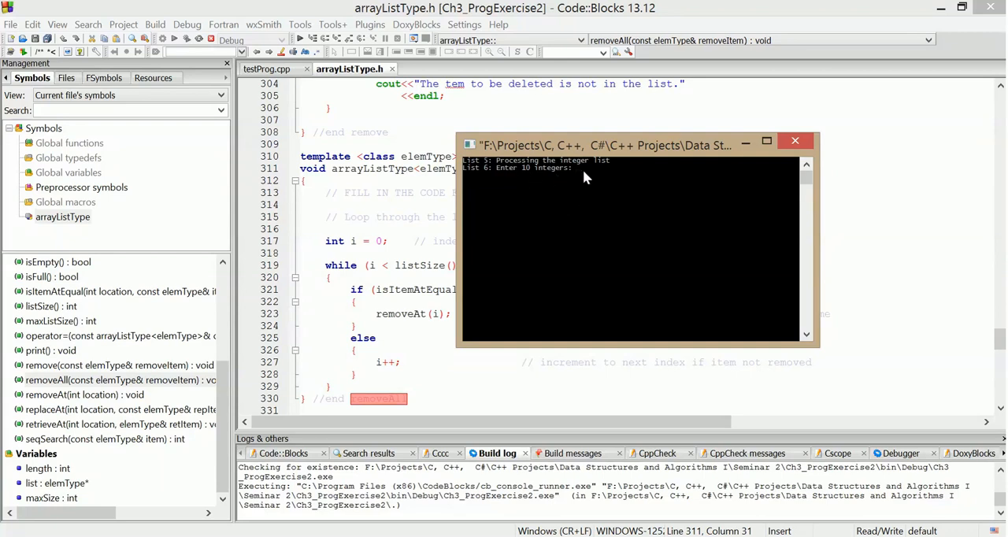
mouse_move(526, 191)
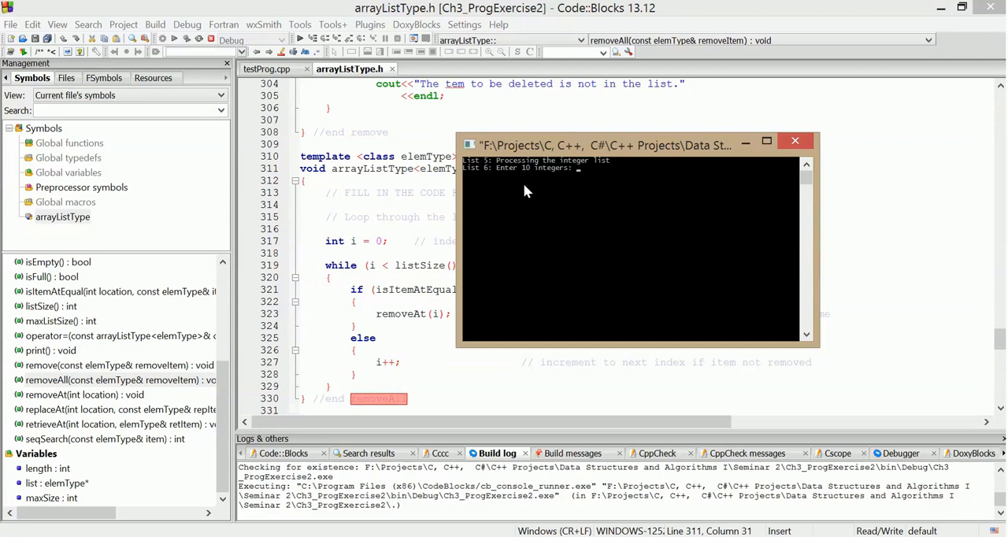
mouse_move(592, 188)
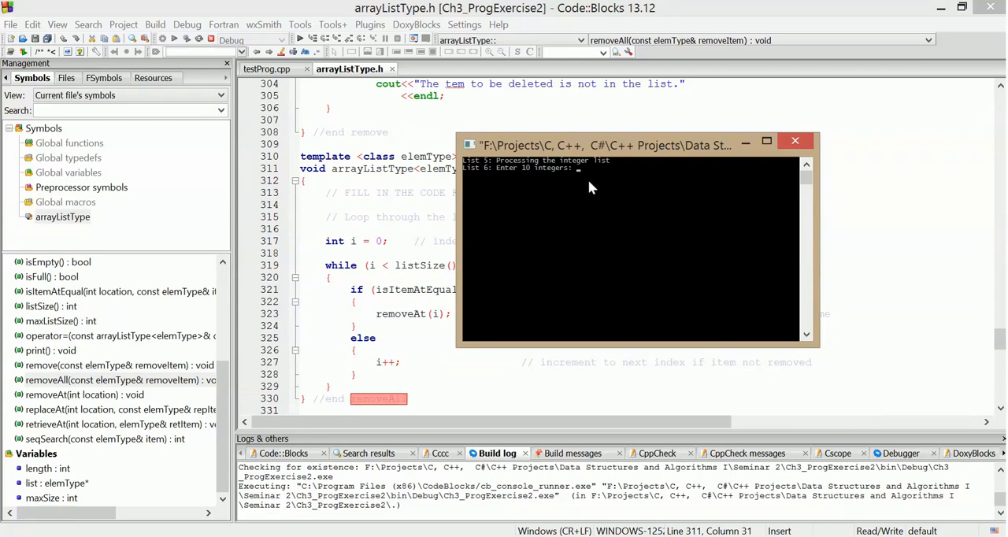
mouse_move(586, 181)
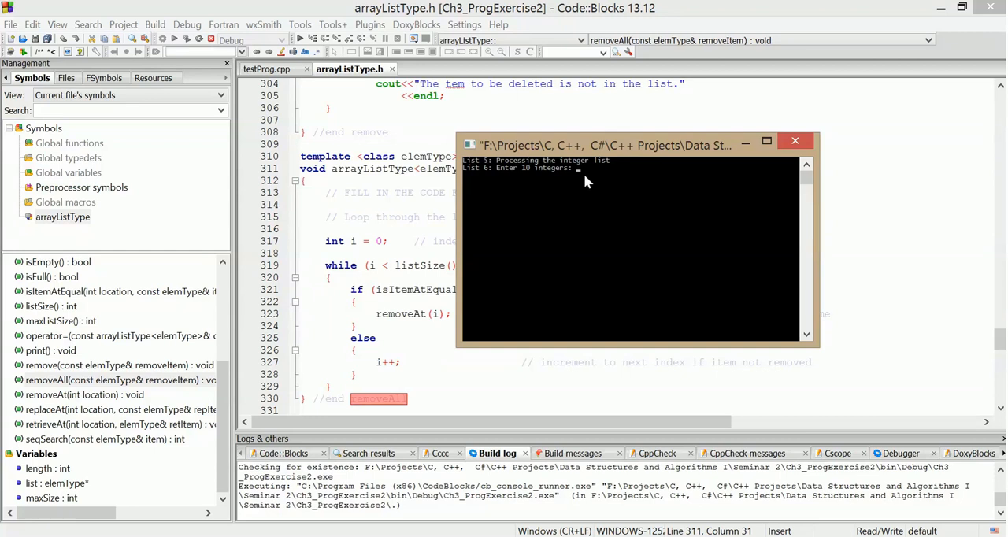
mouse_move(585, 181)
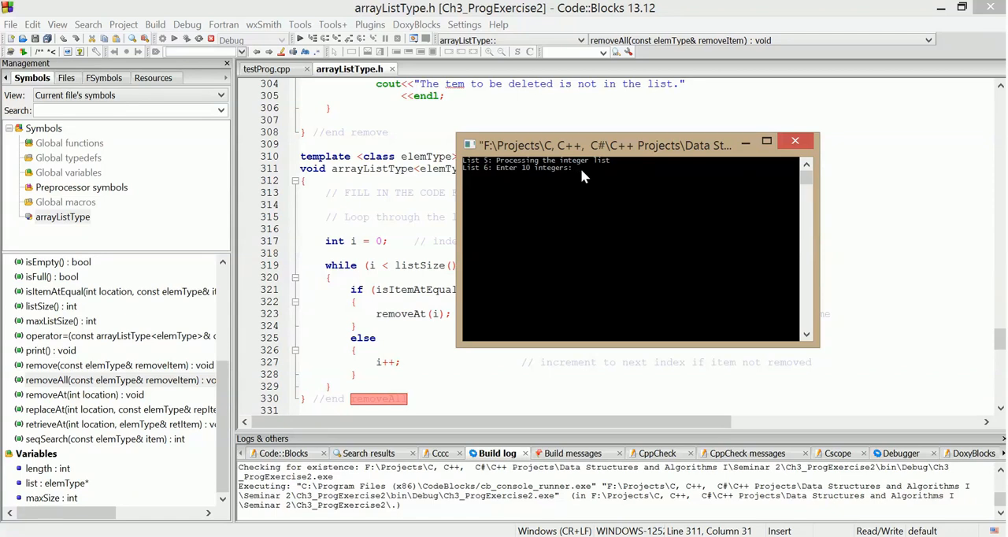
Enter the remaining integers, each a 2, completing the ten-number list at the console prompt.
type("2")
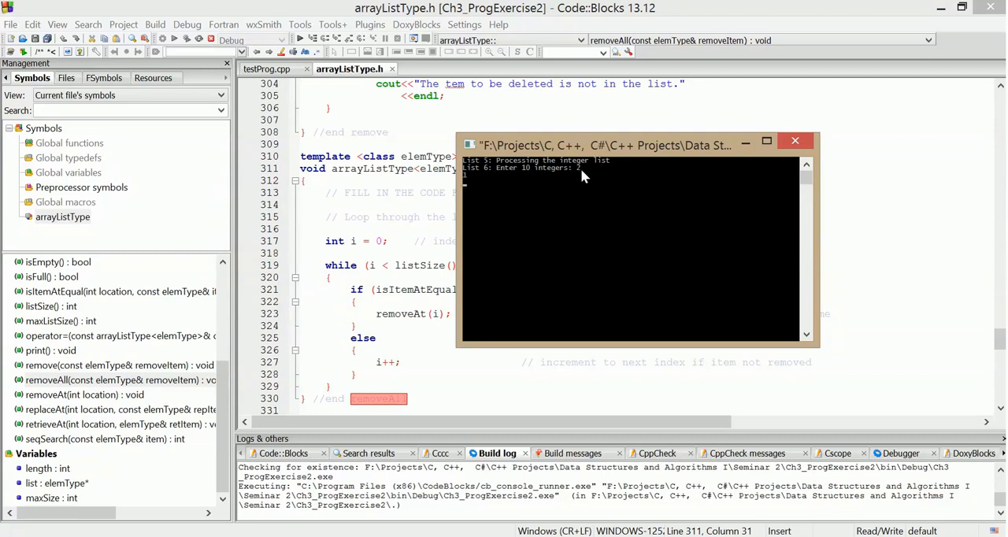
type("2")
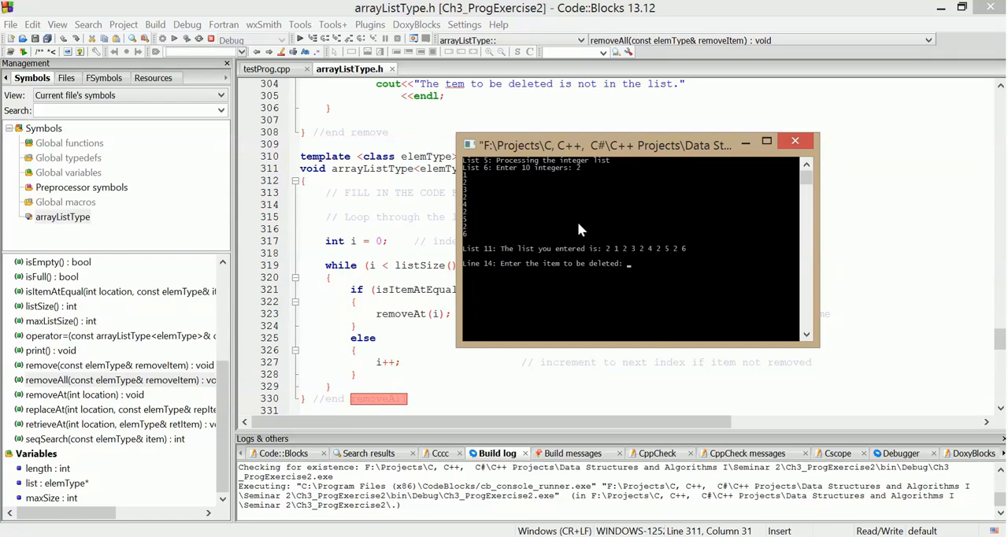
mouse_move(629, 262)
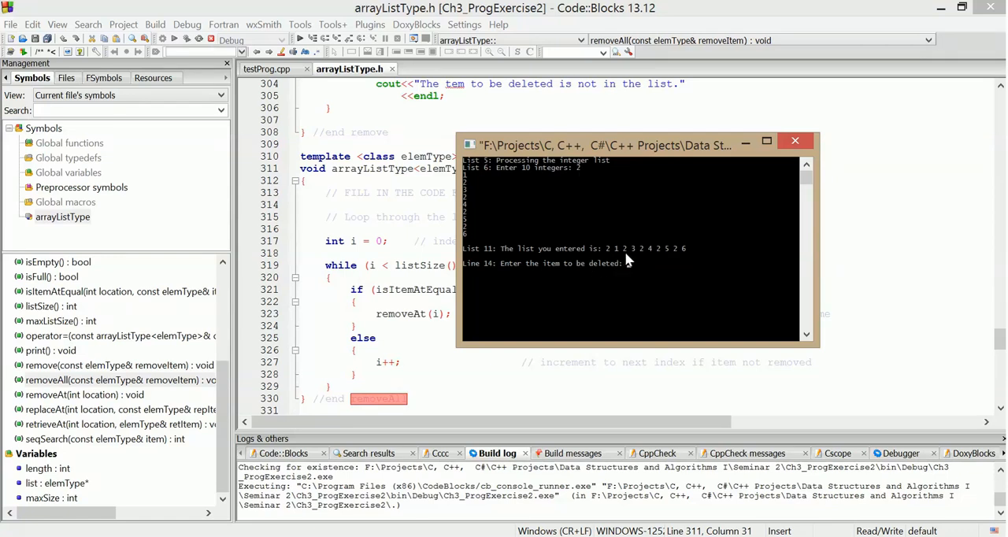
mouse_move(661, 261)
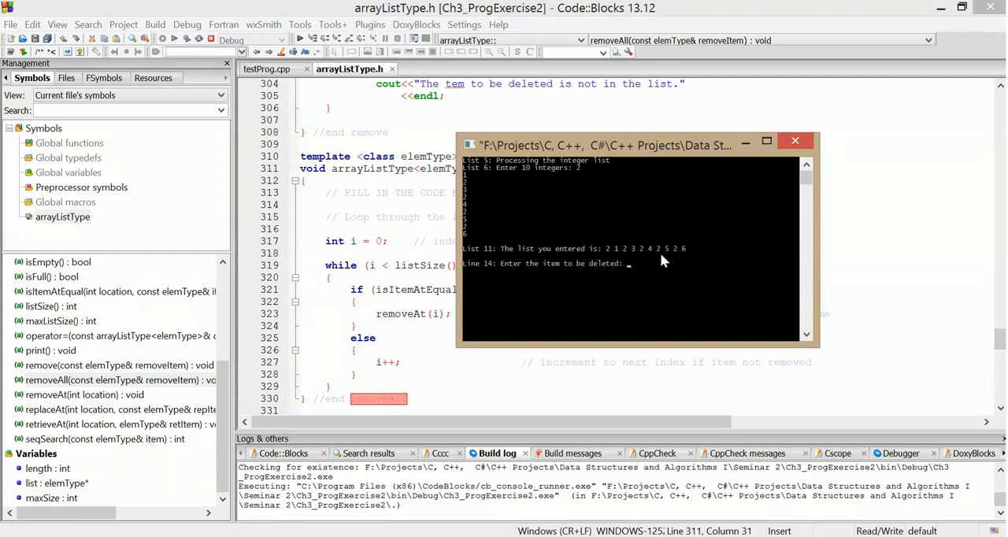
mouse_move(683, 255)
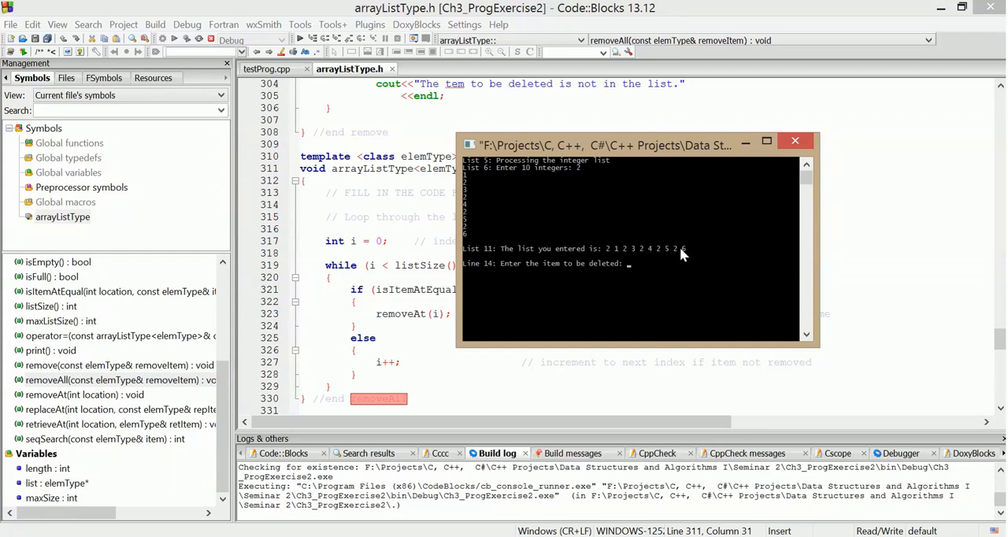
mouse_move(618, 260)
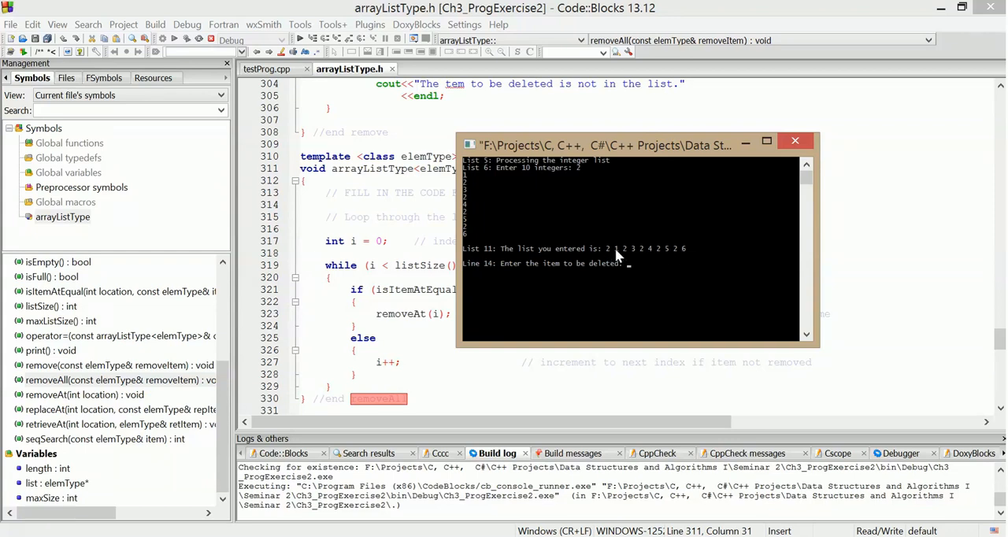
mouse_move(623, 263)
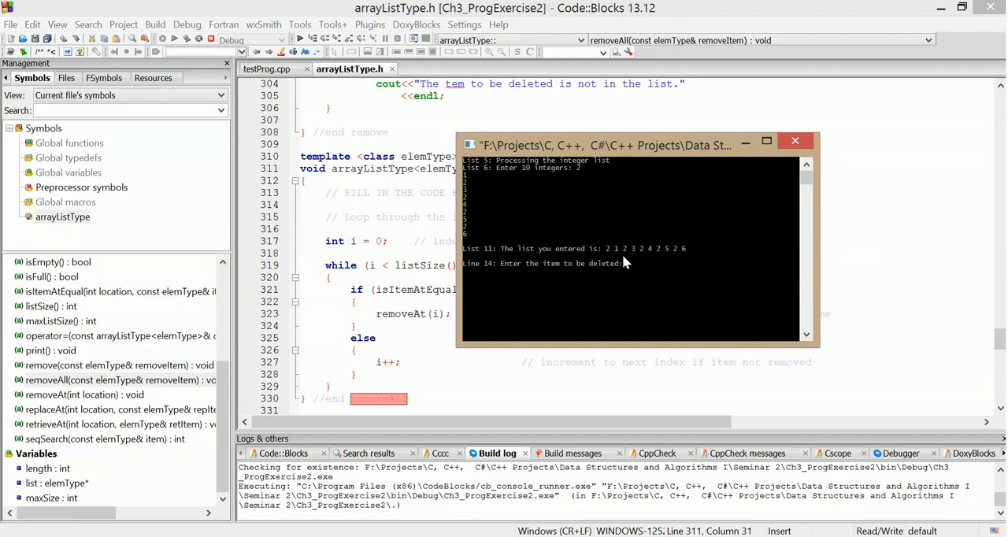
mouse_move(630, 260)
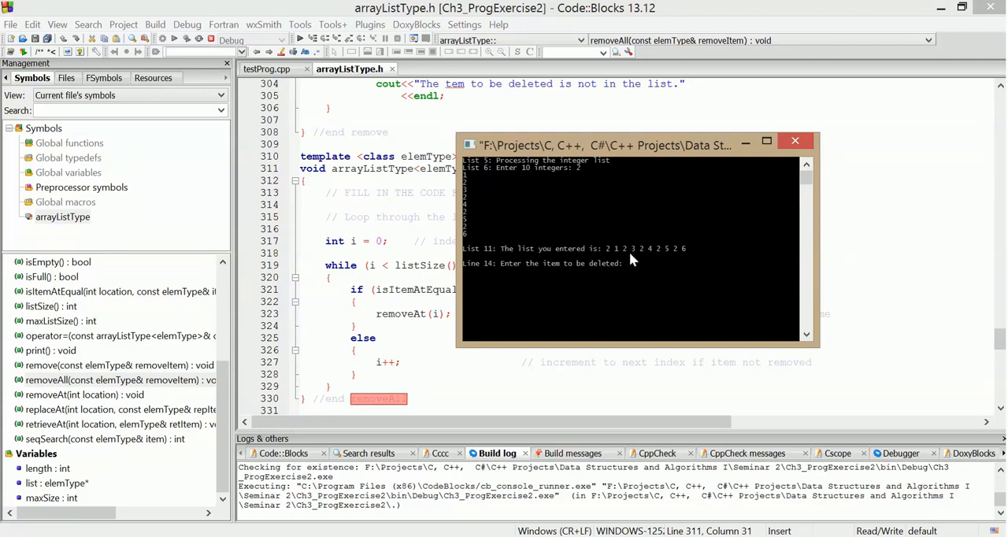
mouse_move(684, 259)
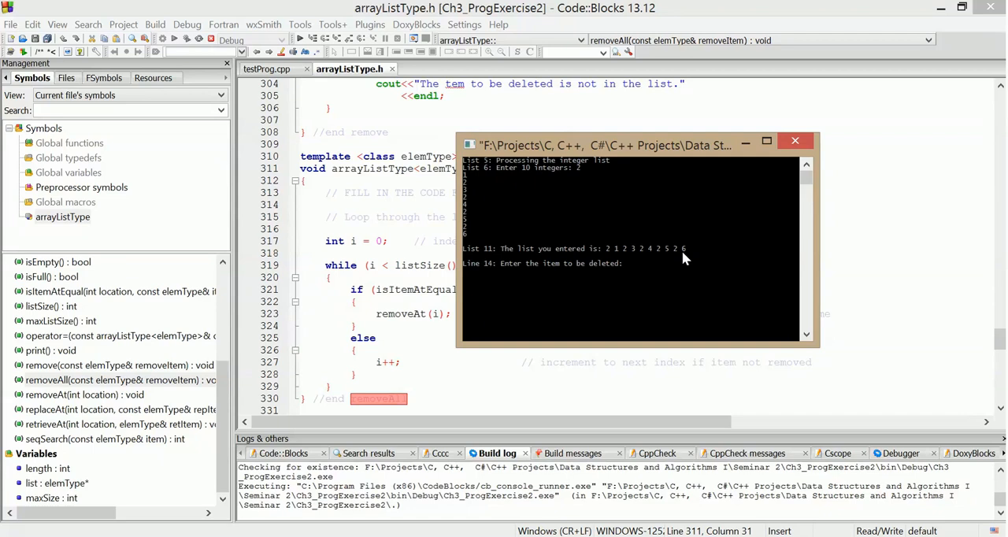
mouse_move(659, 256)
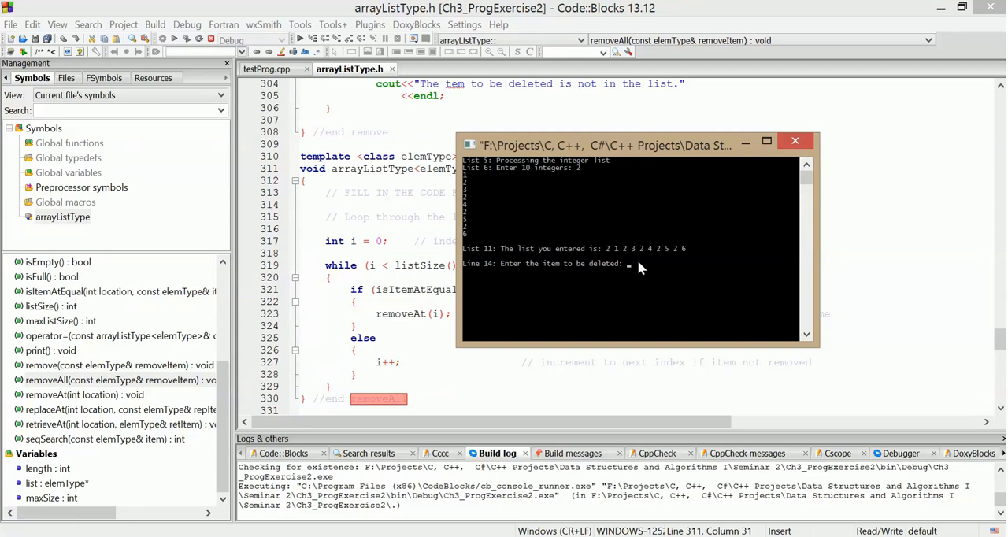
Give 2 as the item to delete so the list reprints with every 2 removed.
type("2")
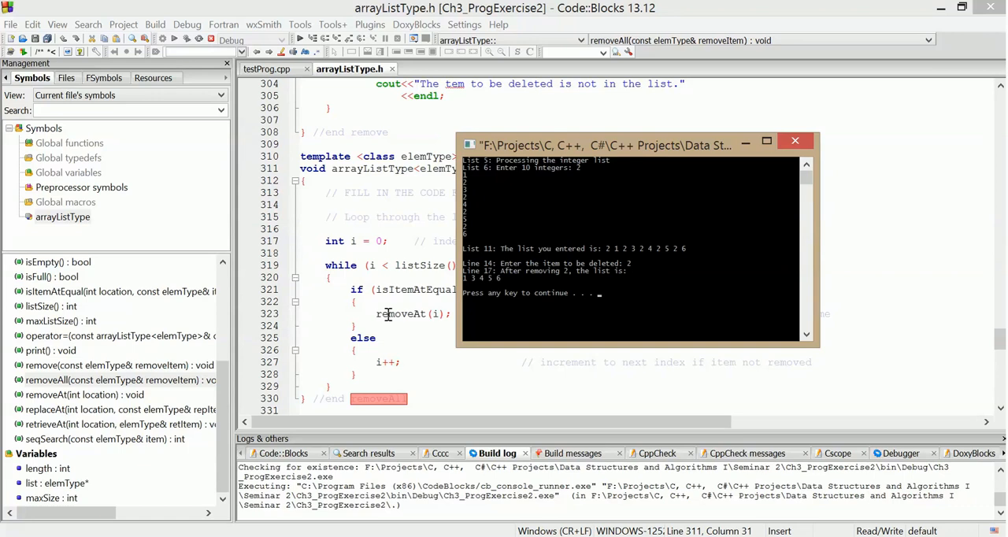
mouse_move(518, 293)
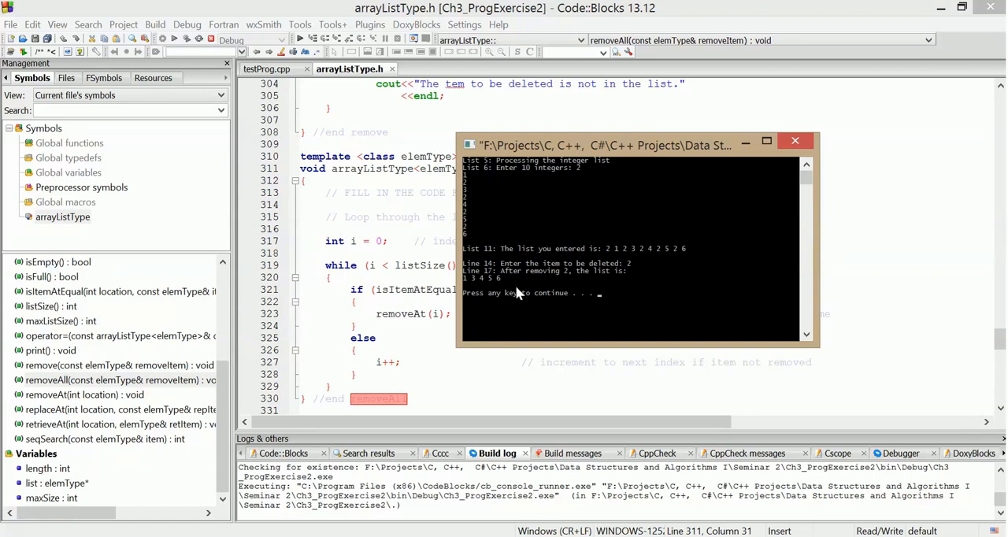
mouse_move(630, 301)
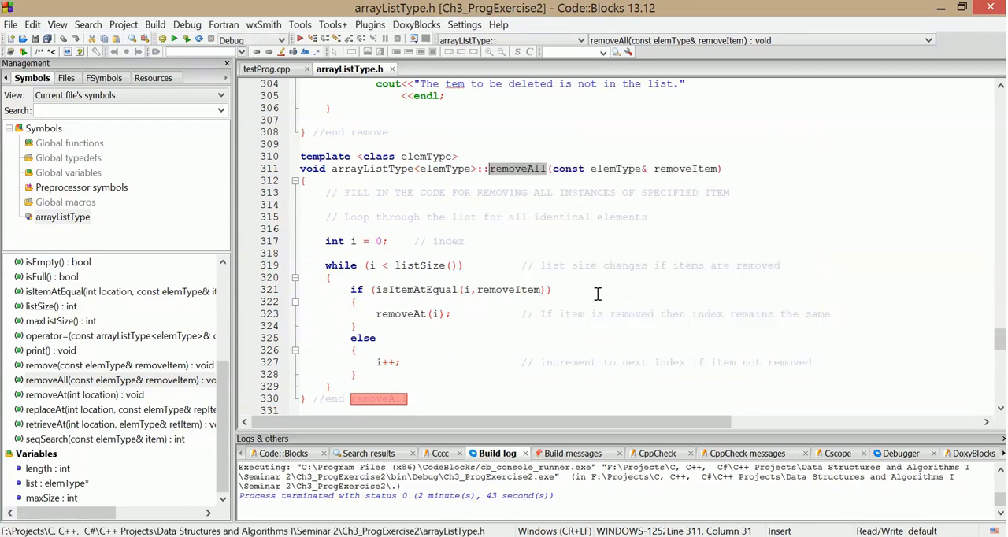
mouse_move(664, 167)
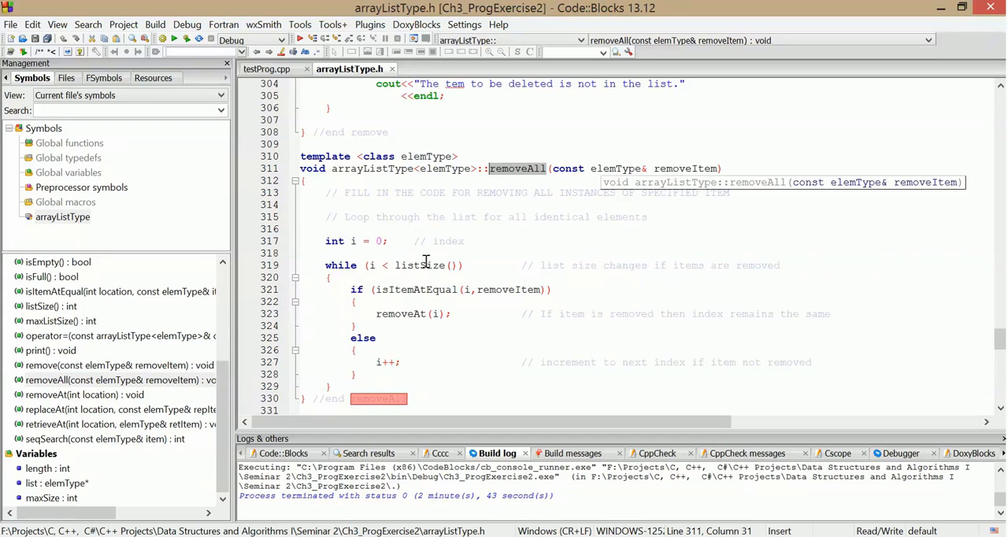
mouse_move(432, 281)
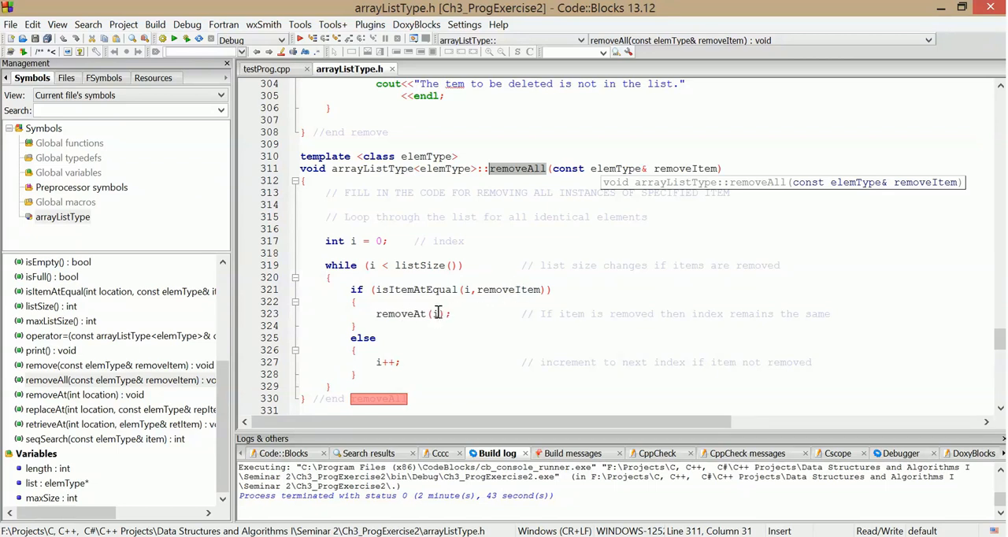
mouse_move(485, 353)
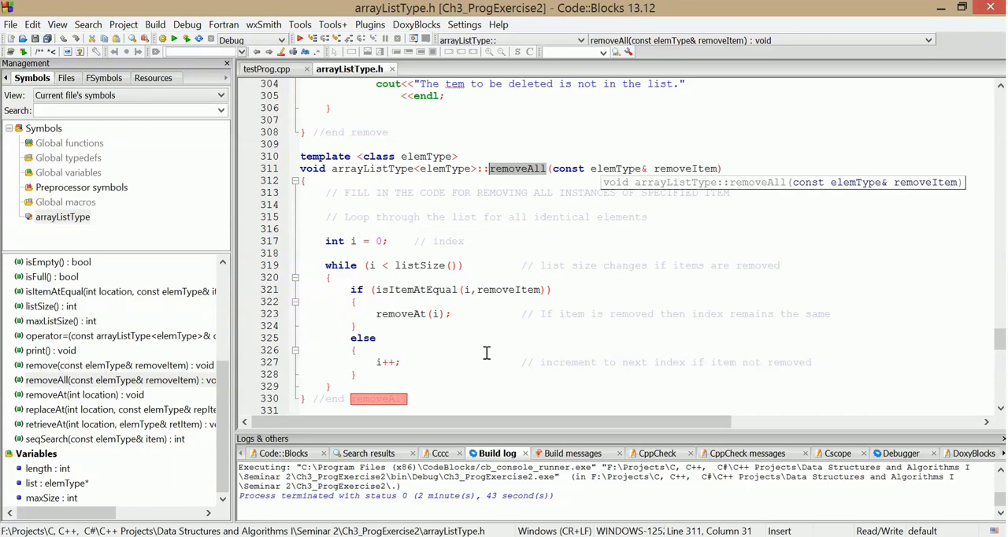
mouse_move(609, 341)
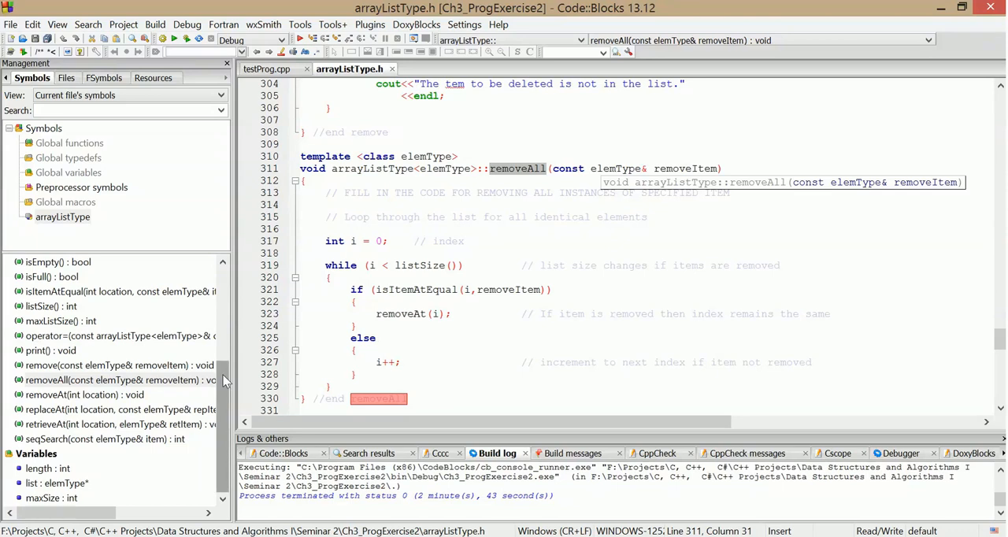
Jump to insertAt from the Symbols function list and read through its range check, full-list check and shifting loop.
scroll("up", 3)
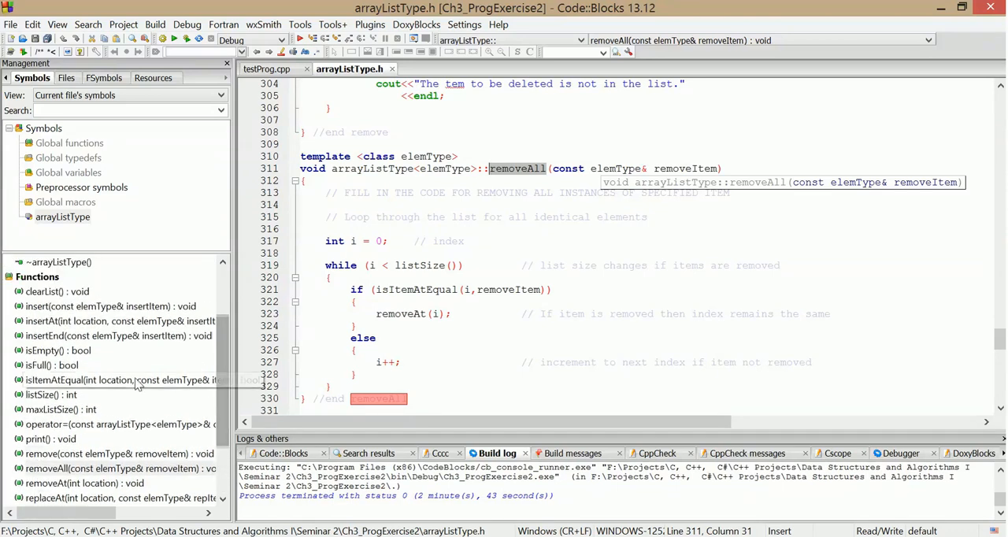
mouse_move(118, 321)
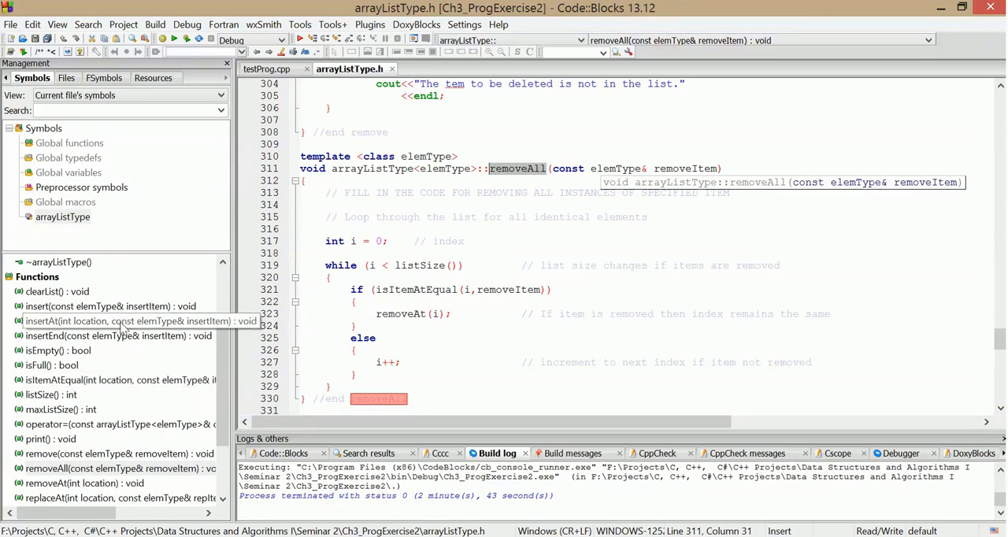
left_click(118, 322)
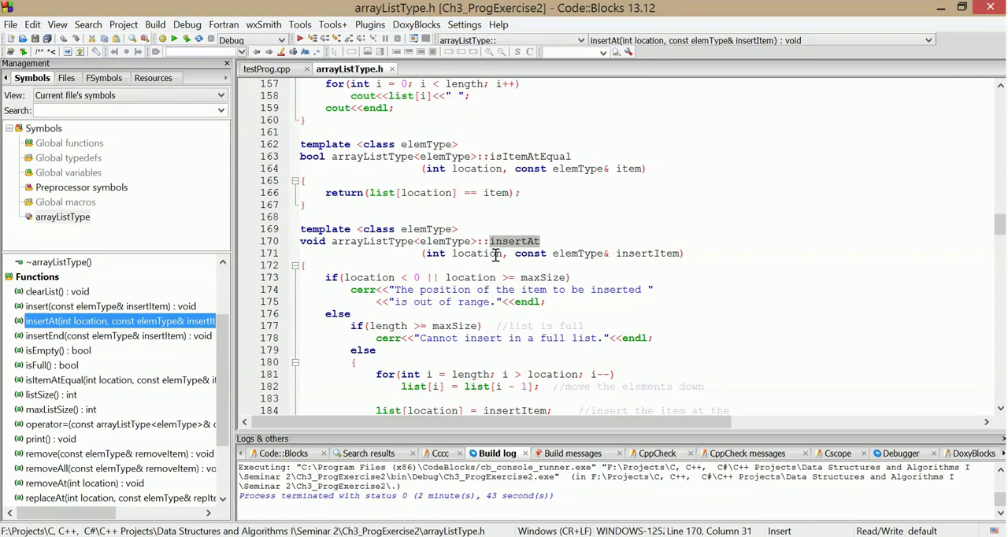
mouse_move(656, 252)
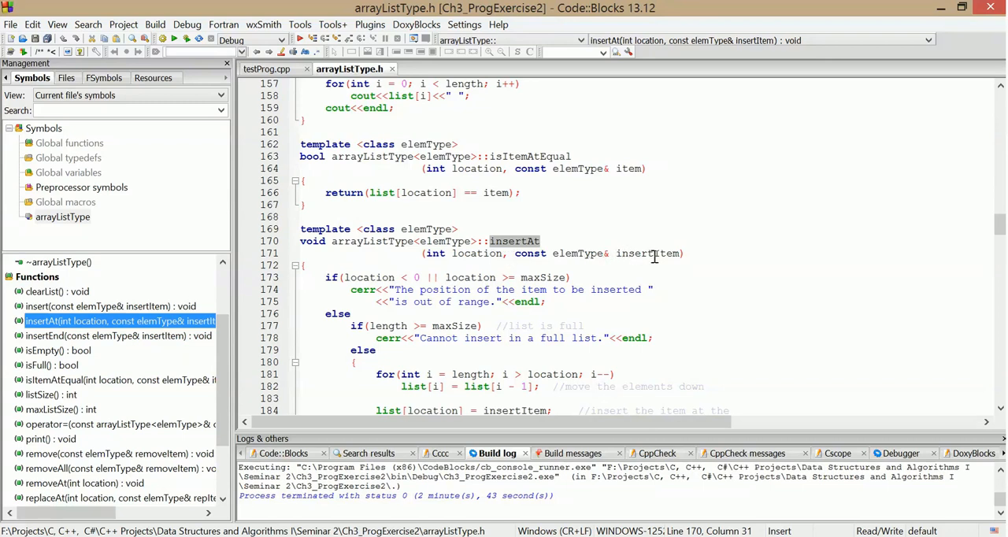
mouse_move(668, 293)
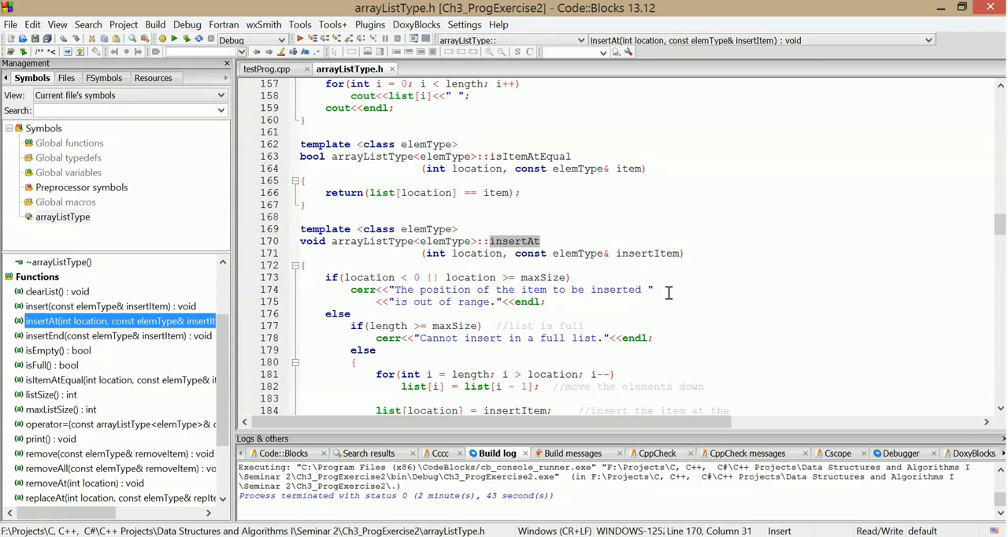
scroll("down", 3)
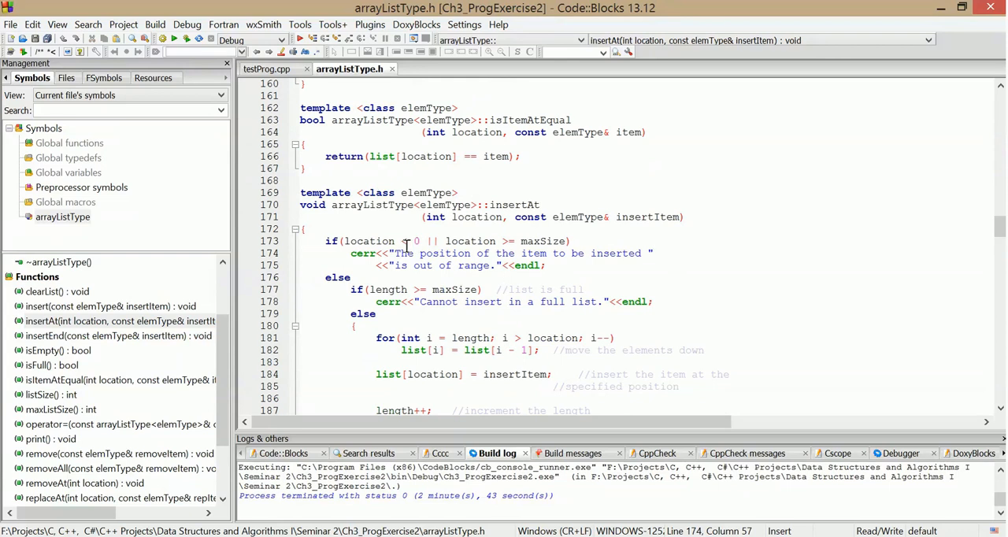
scroll("down", 3)
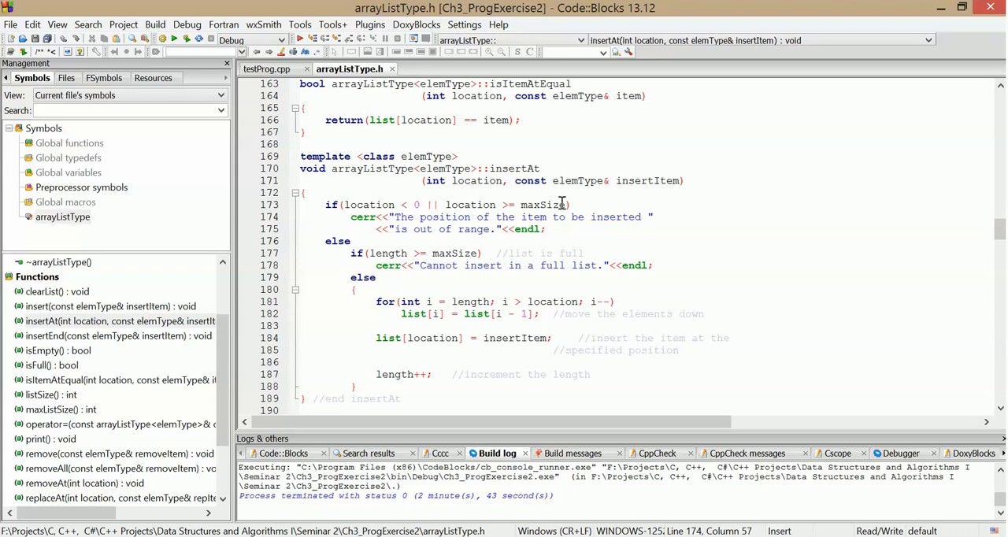
mouse_move(573, 232)
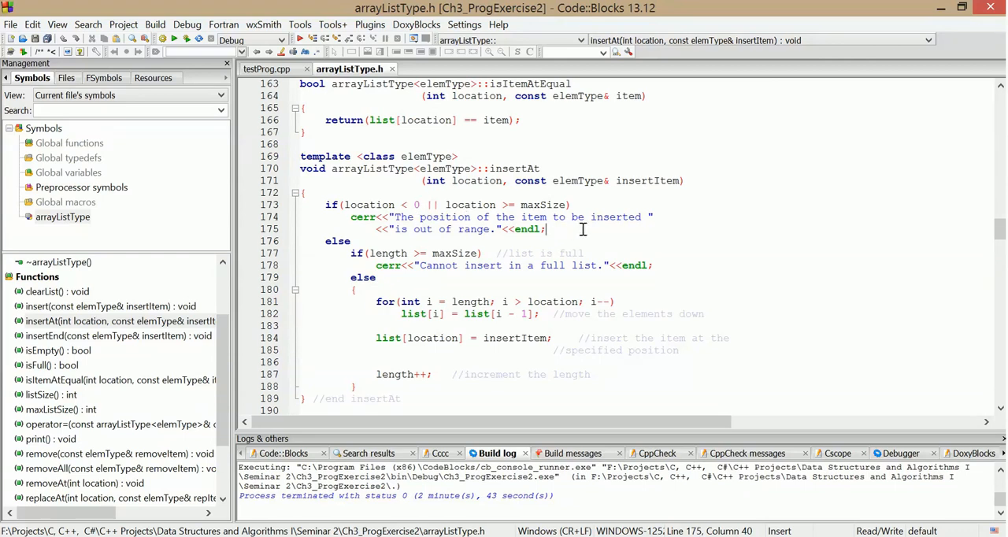
scroll("down", 3)
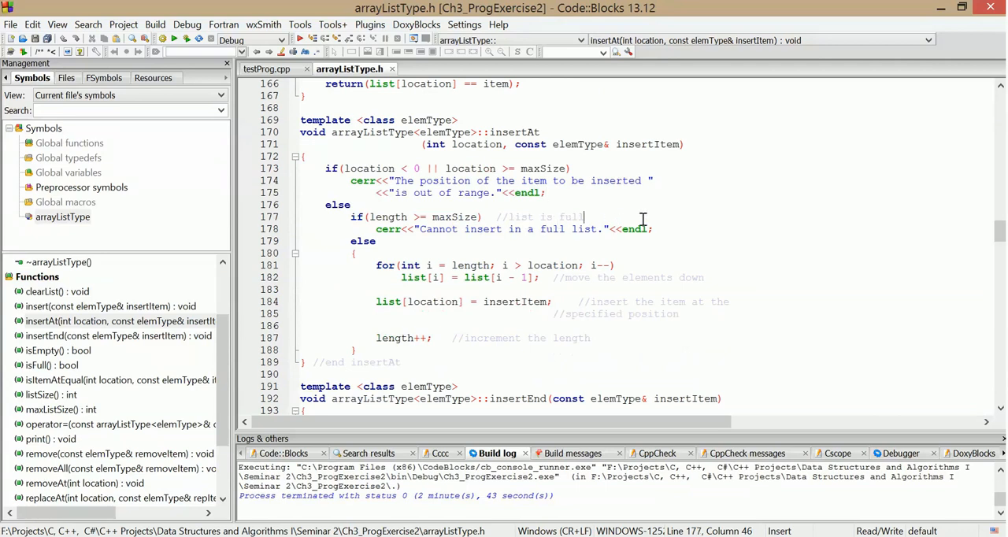
mouse_move(448, 228)
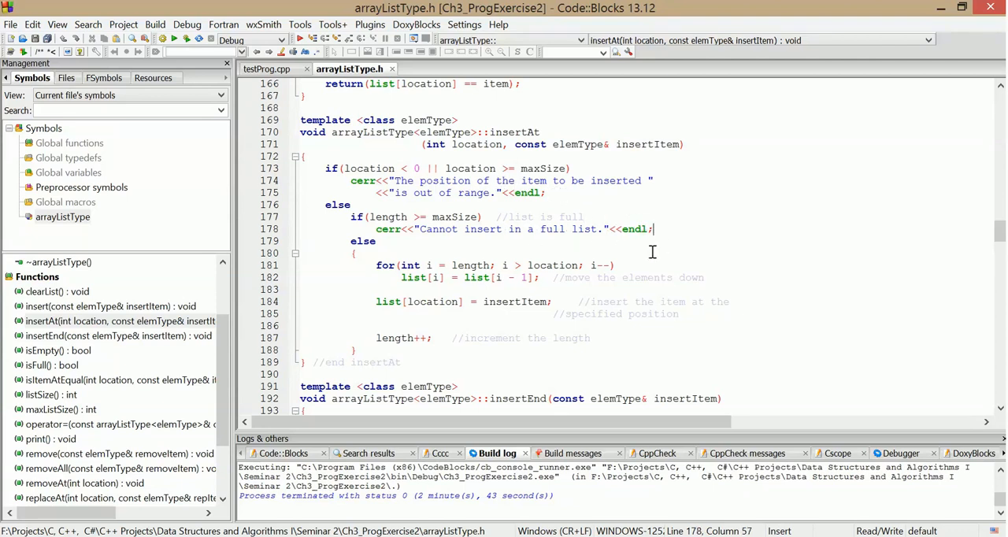
scroll("down", 3)
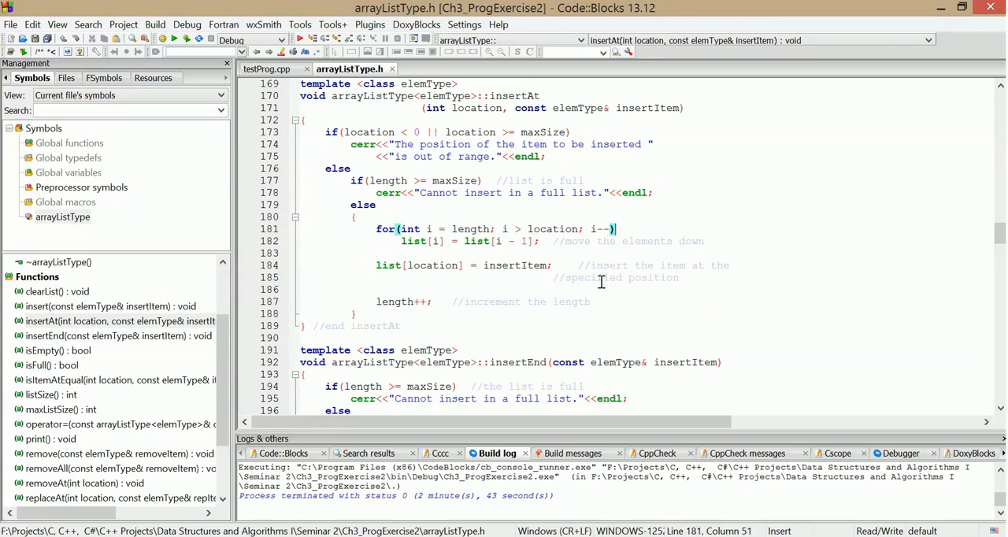
mouse_move(387, 244)
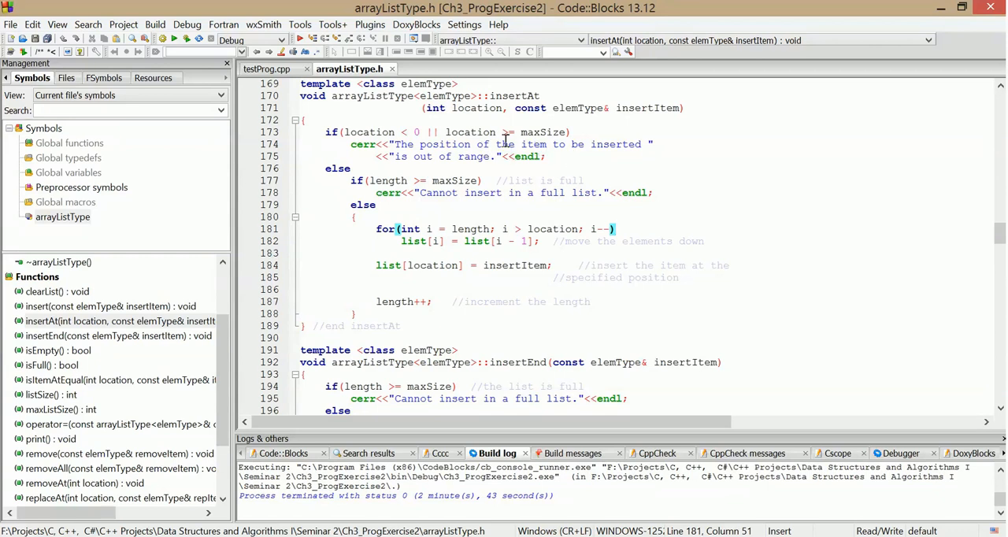
scroll("up", 3)
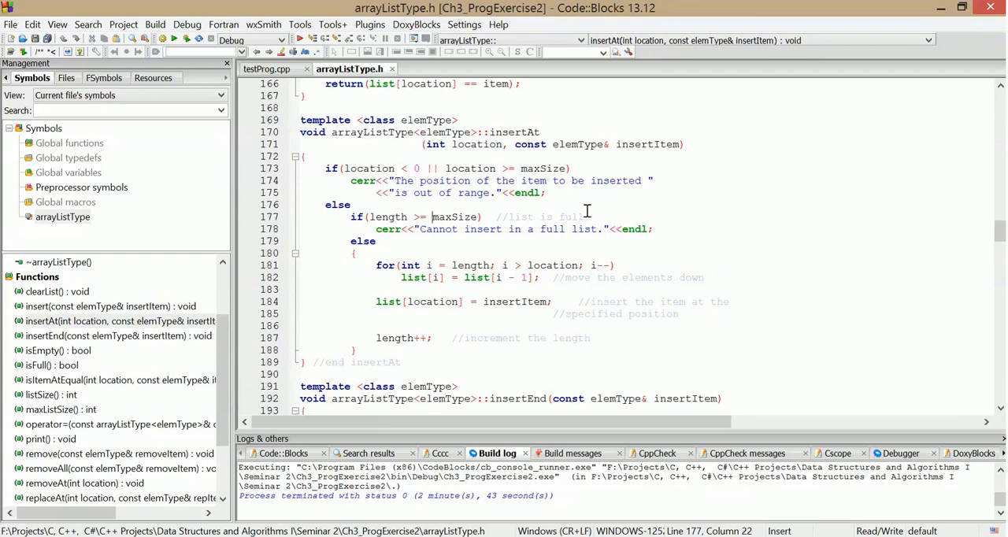
mouse_move(564, 221)
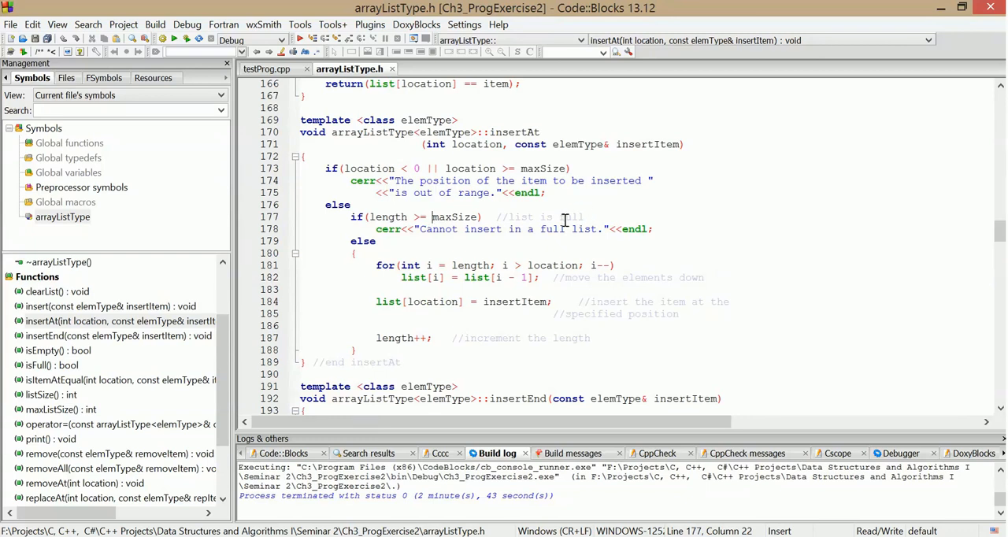
Walk through insertAt's statements line by line, placing the cursor on its condition and loop lines.
left_click(558, 167)
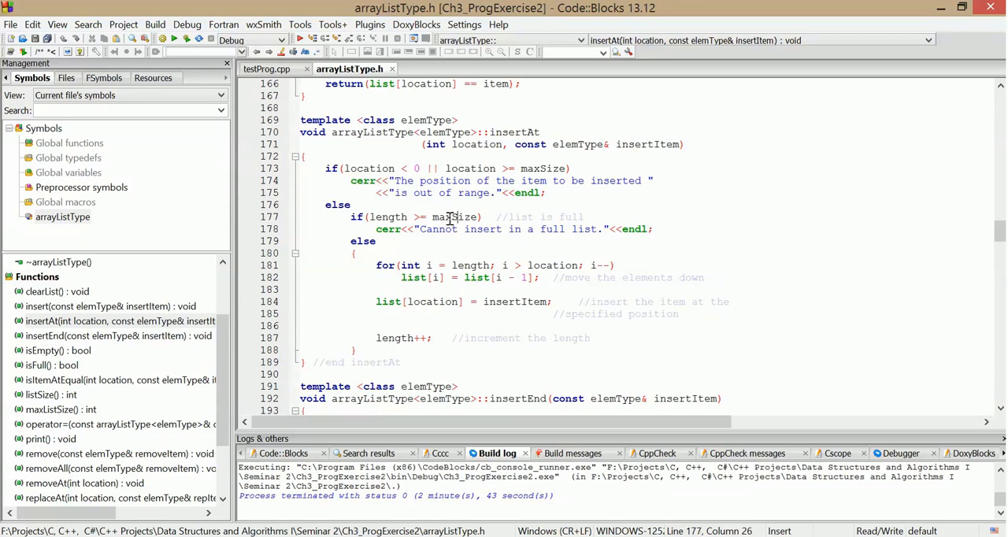
left_click(504, 168)
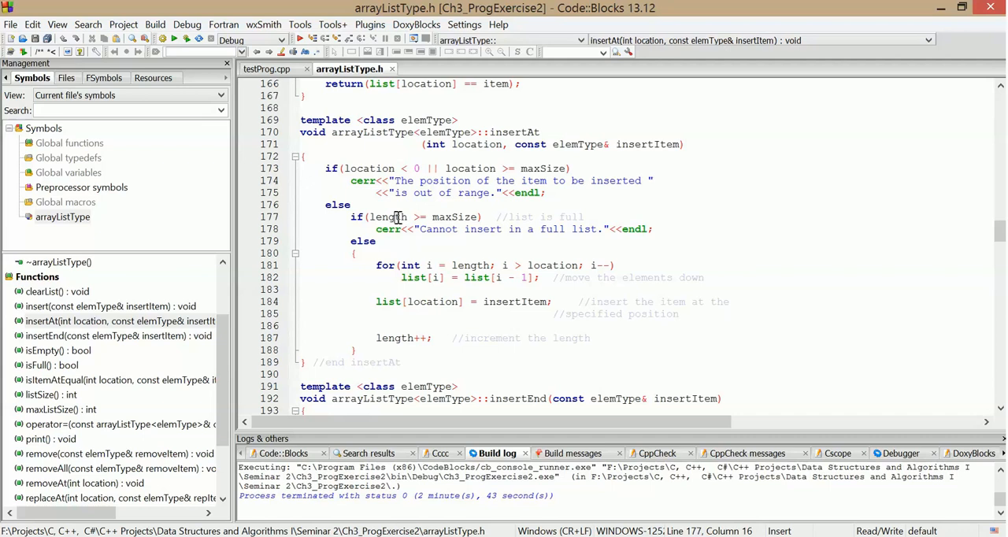
mouse_move(605, 218)
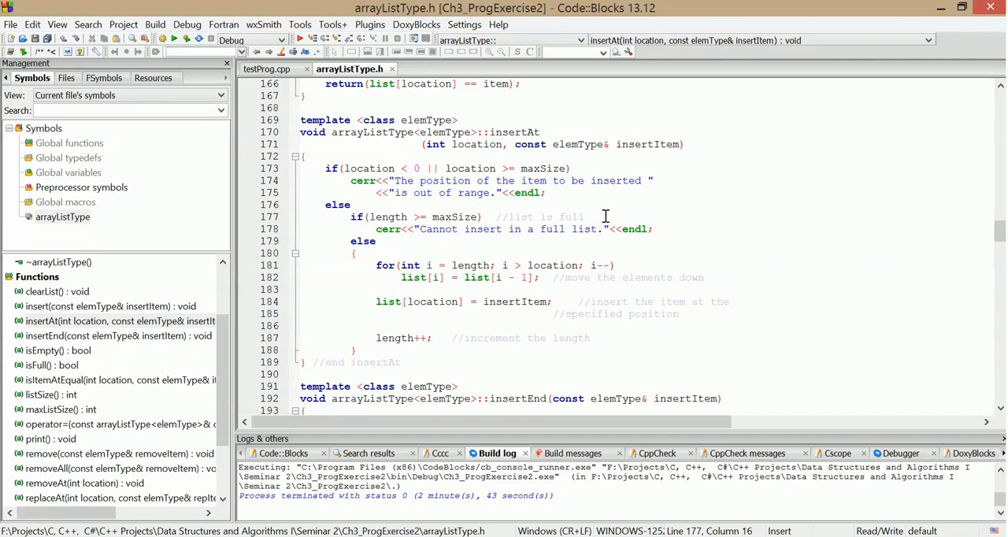
left_click(652, 228)
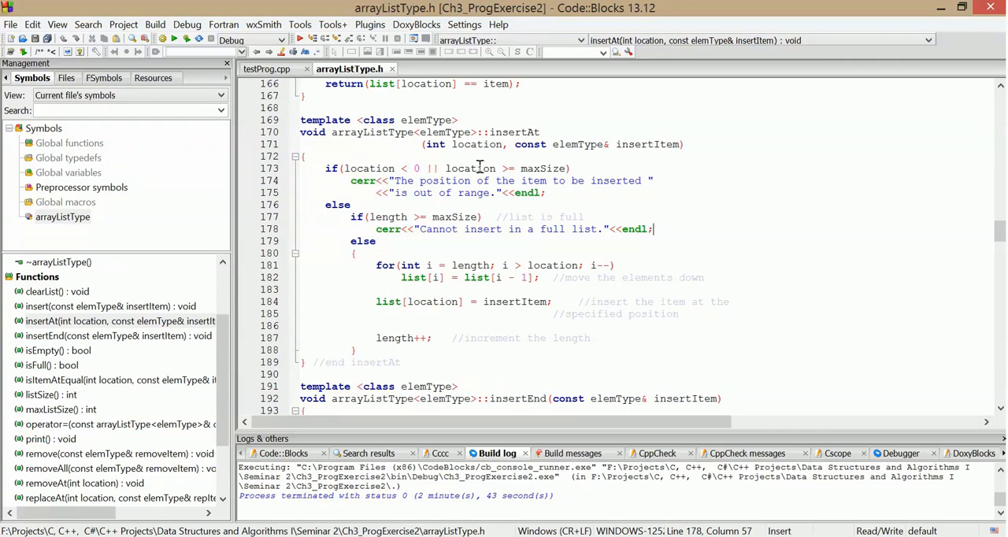
mouse_move(403, 167)
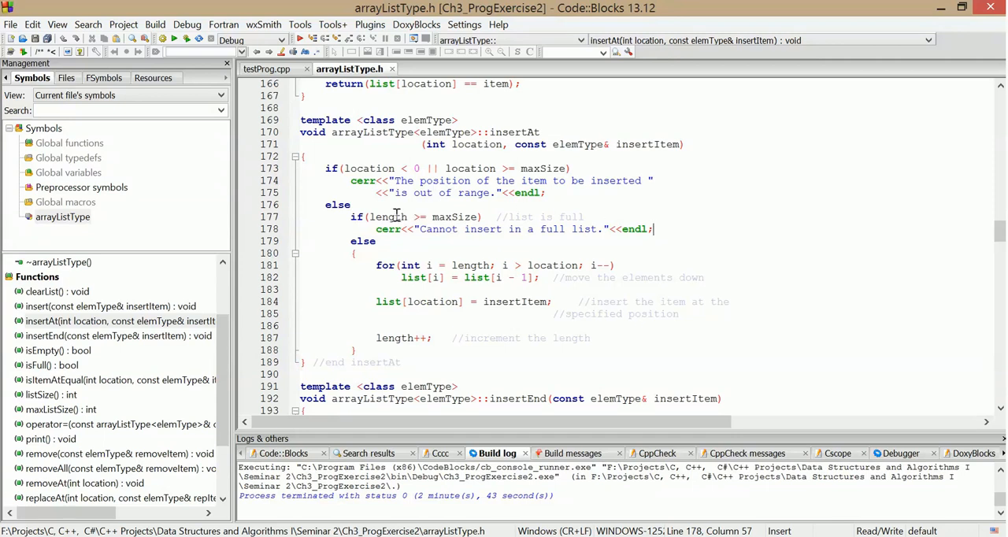
left_click(658, 230)
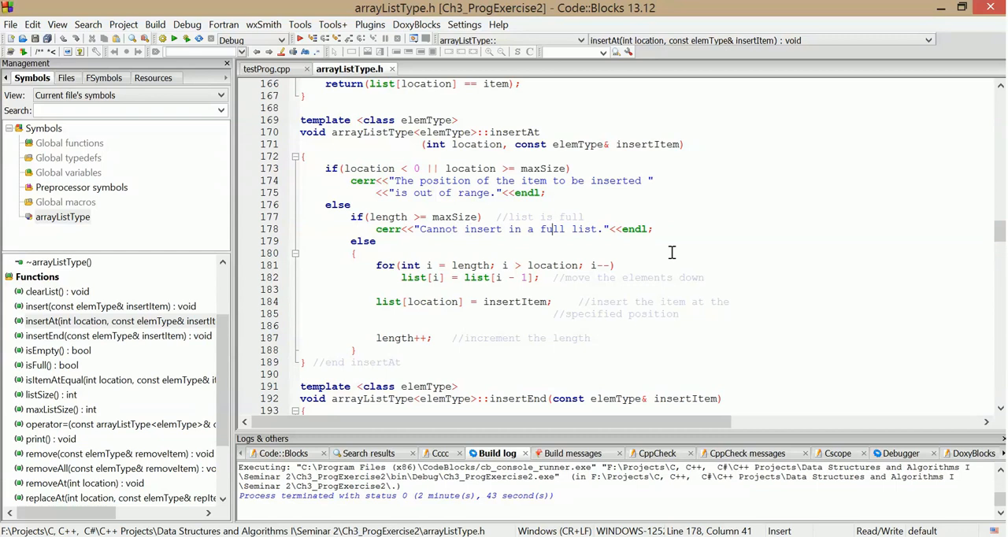
left_click(545, 228)
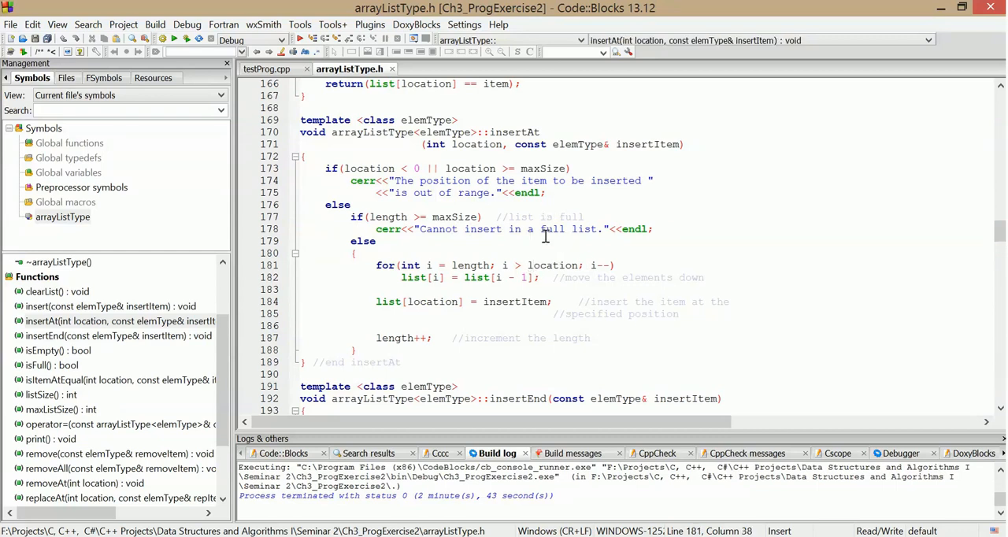
mouse_move(624, 272)
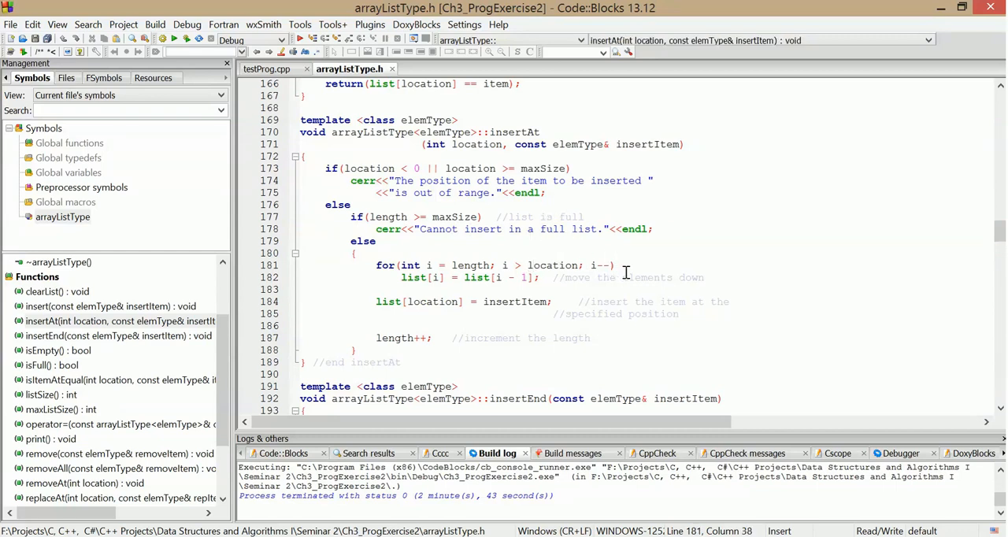
left_click(617, 264)
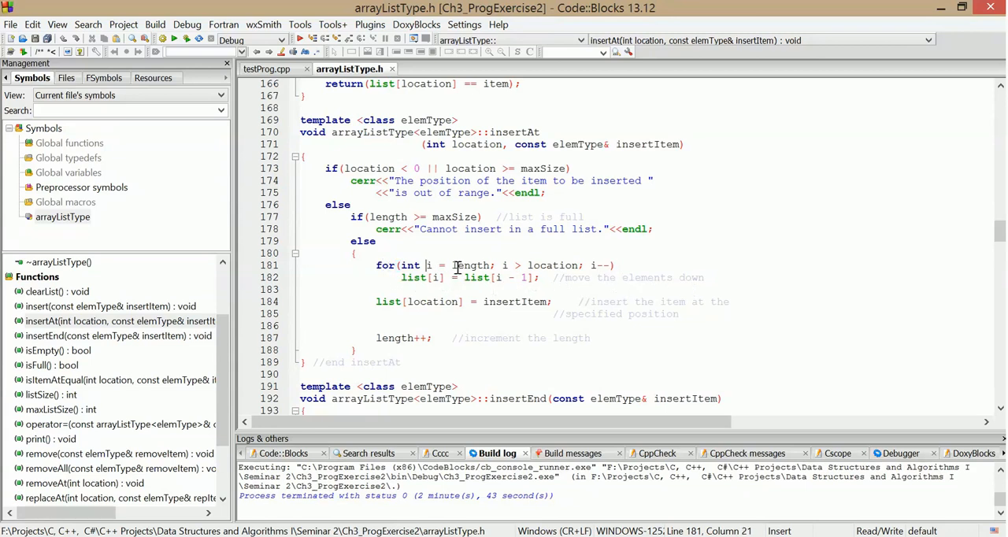
mouse_move(548, 290)
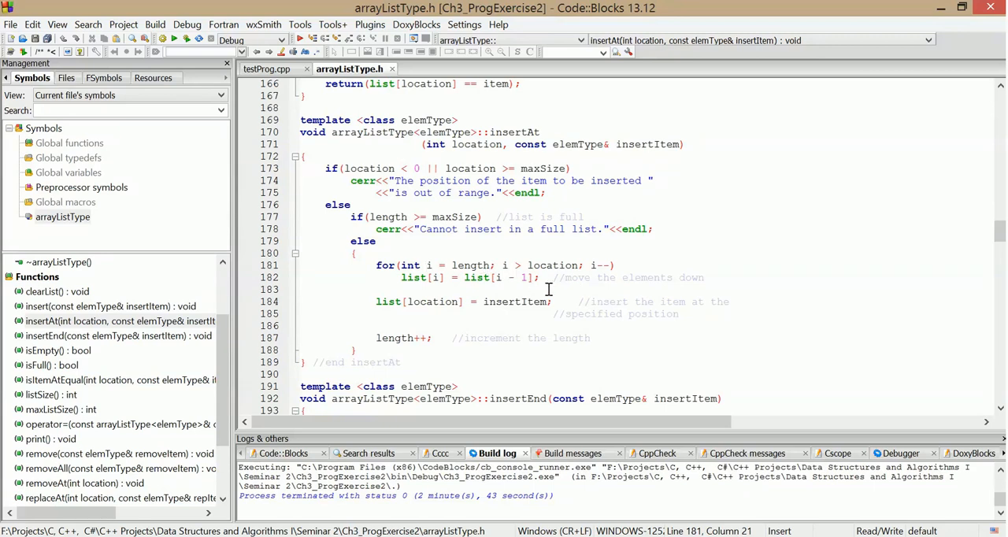
mouse_move(613, 277)
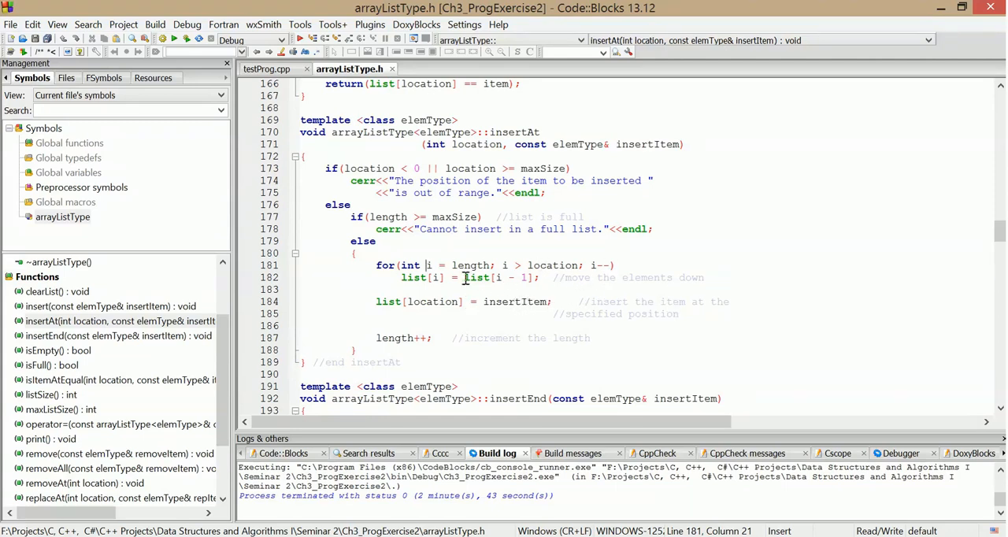
mouse_move(463, 278)
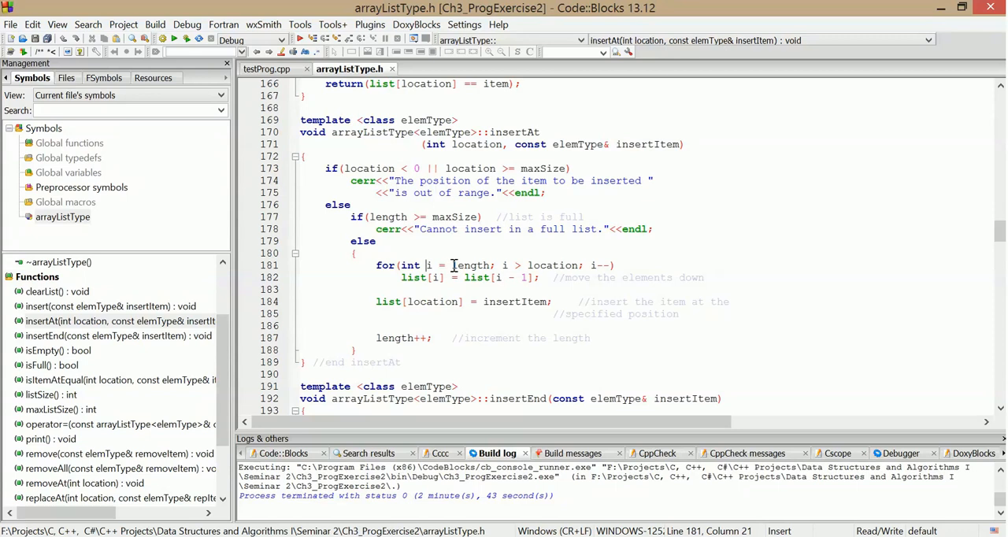
mouse_move(472, 277)
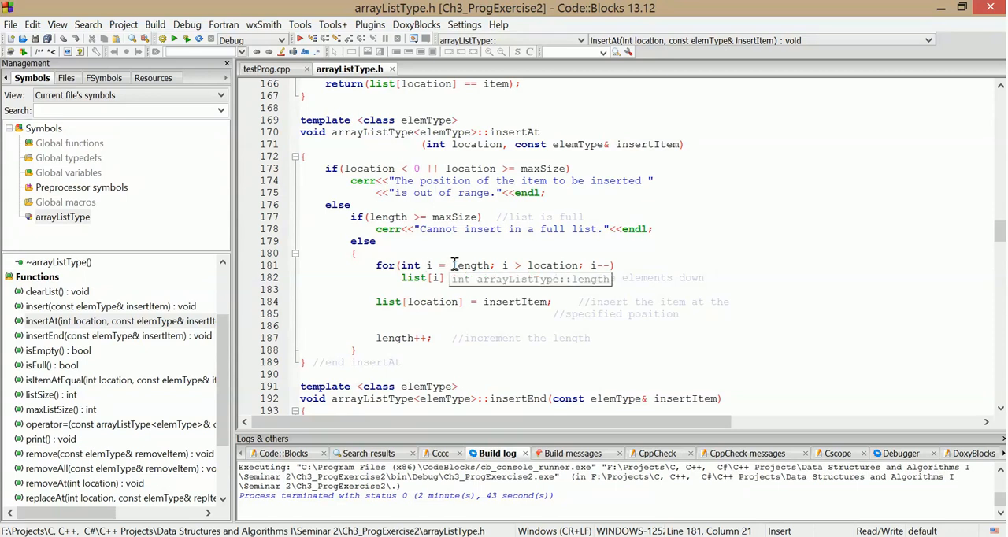
mouse_move(409, 290)
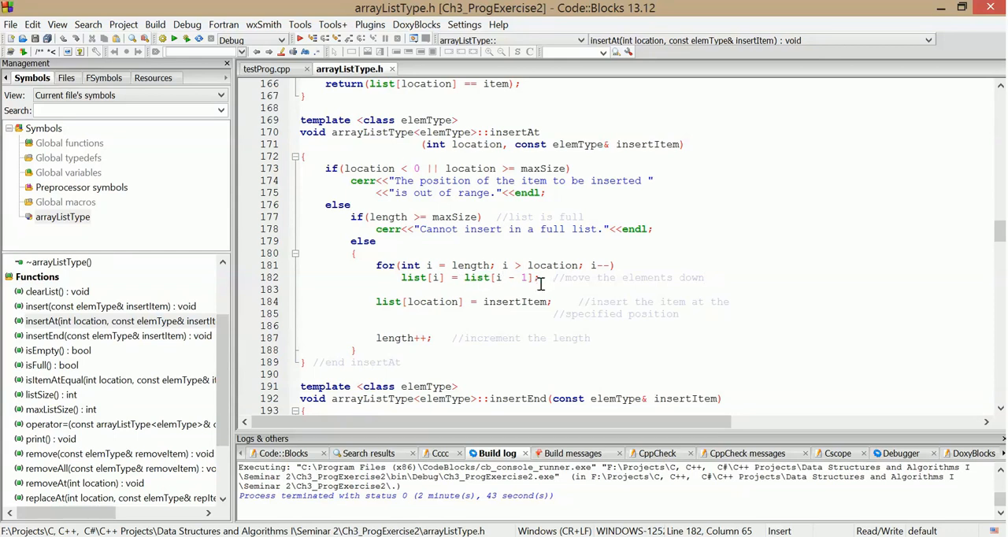
mouse_move(523, 318)
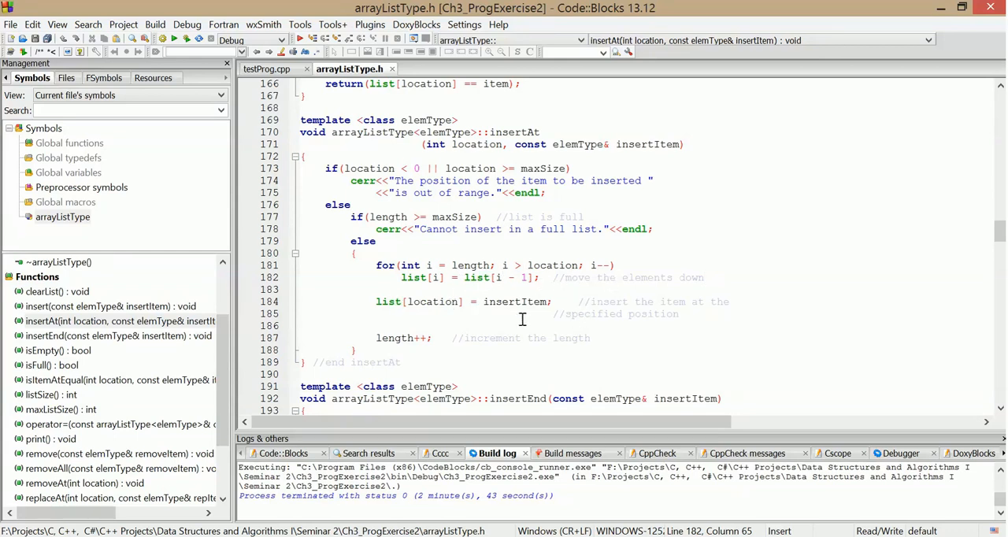
mouse_move(389, 301)
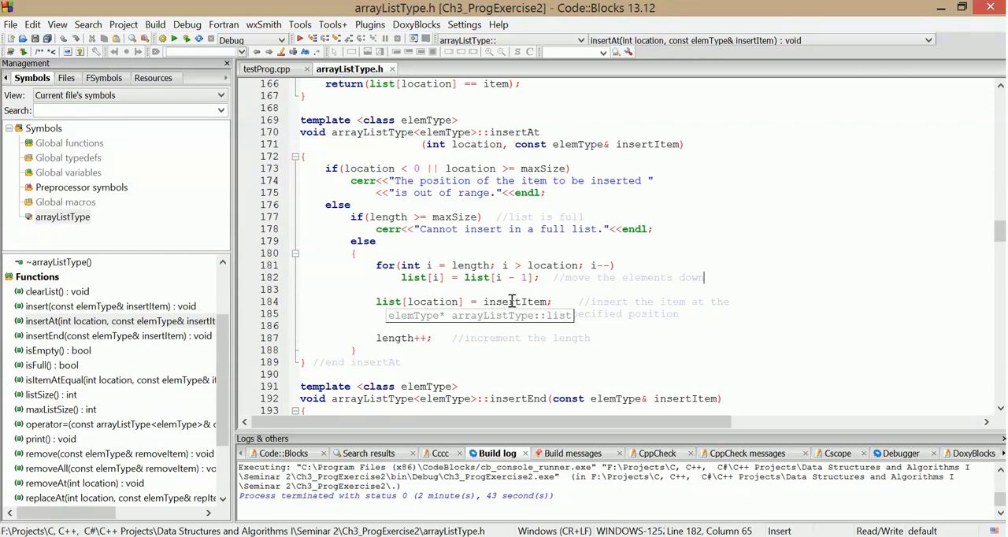
mouse_move(559, 301)
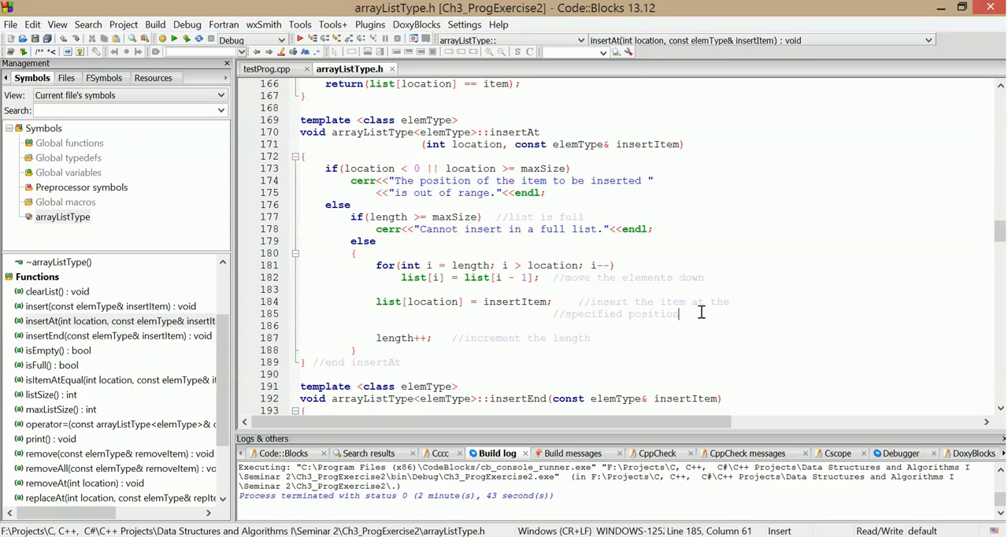
mouse_move(582, 337)
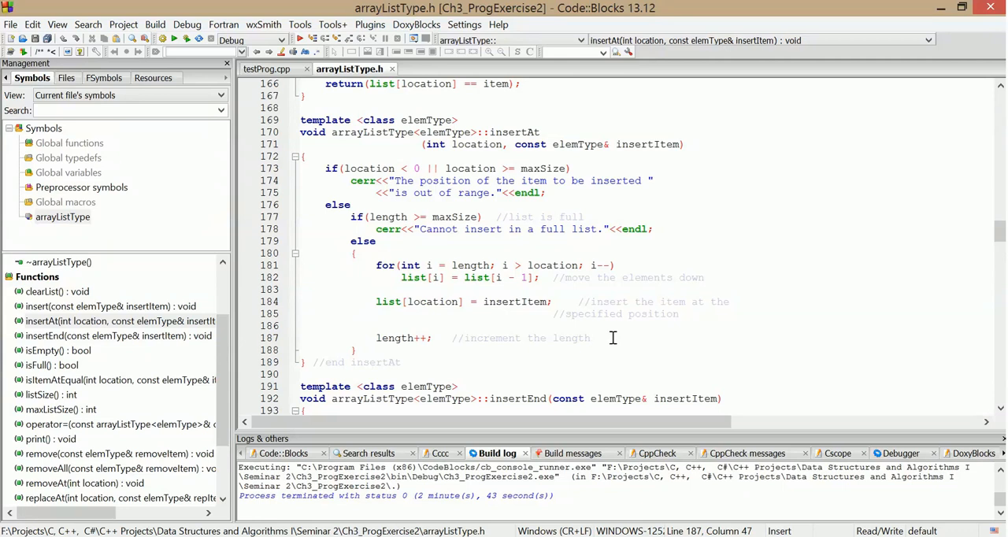
scroll("down", 3)
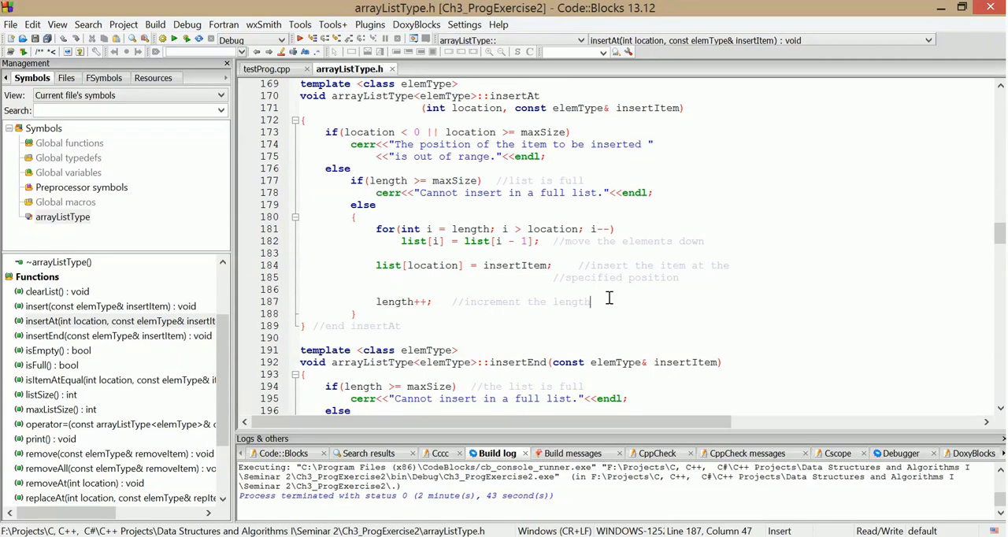
scroll("up", 3)
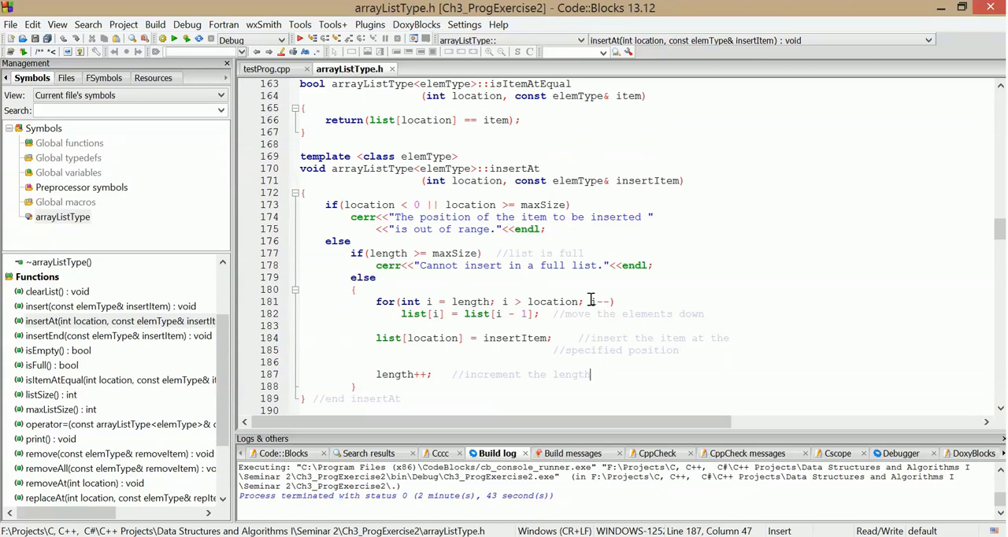
scroll("down", 3)
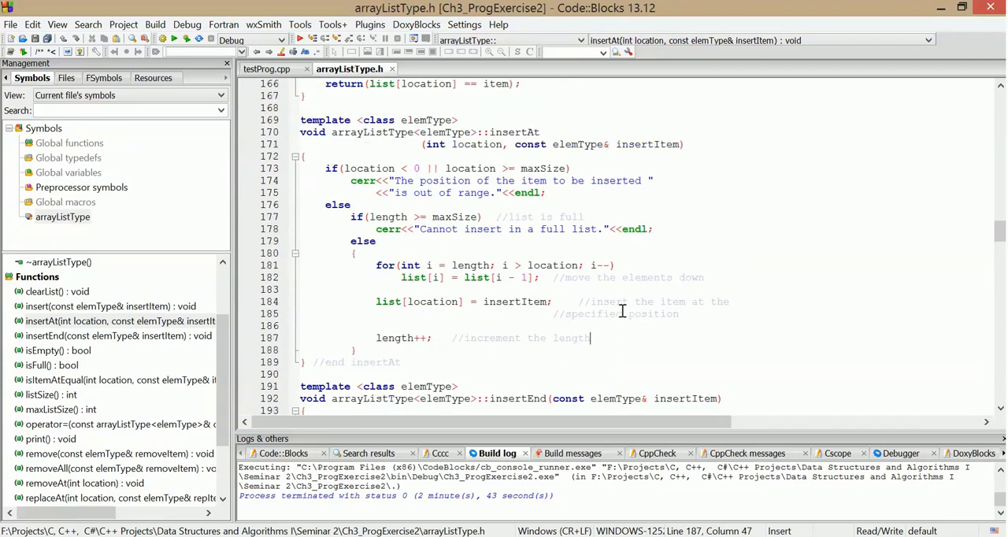
scroll("up", 3)
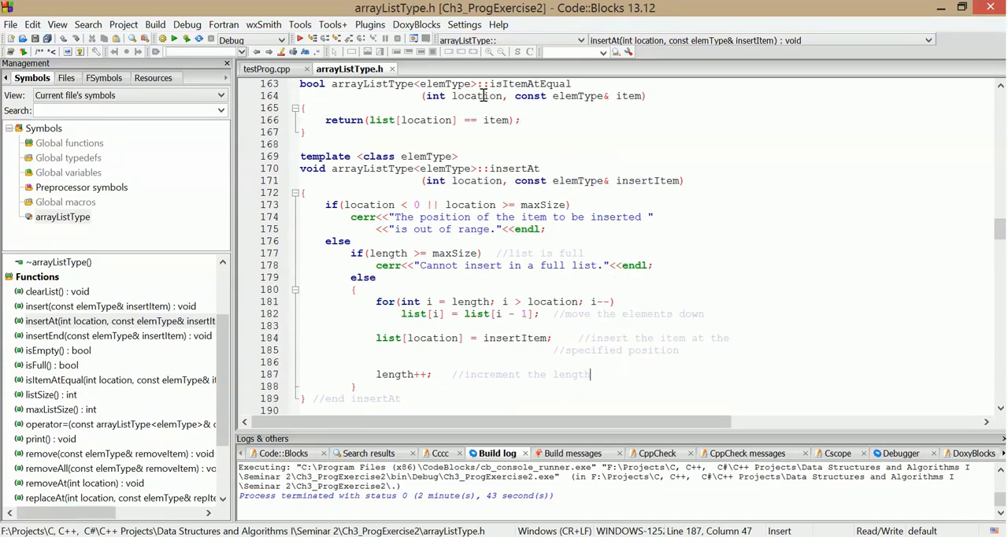
left_click(271, 69)
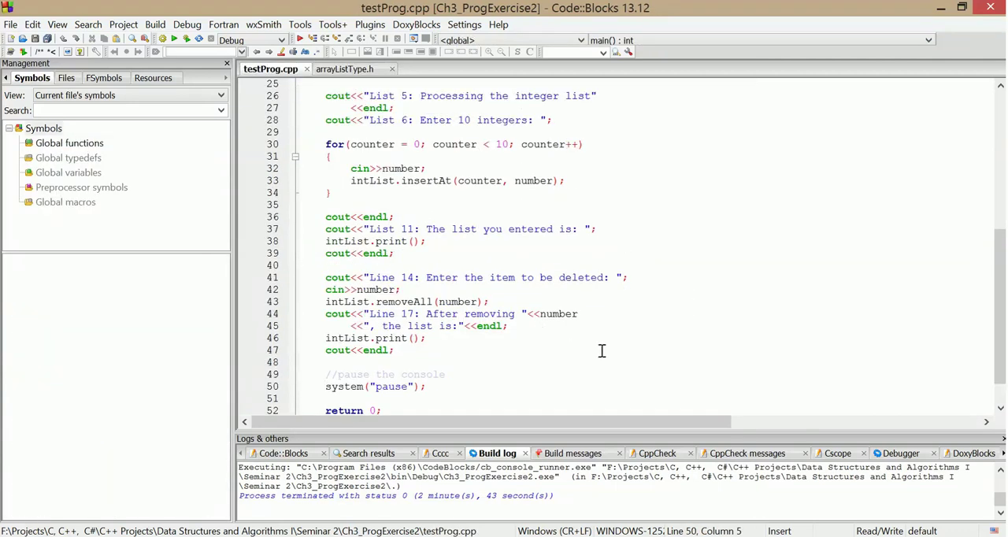
Review the part of main in testProg.cpp that reads the ten integers into the list.
scroll("up", 3)
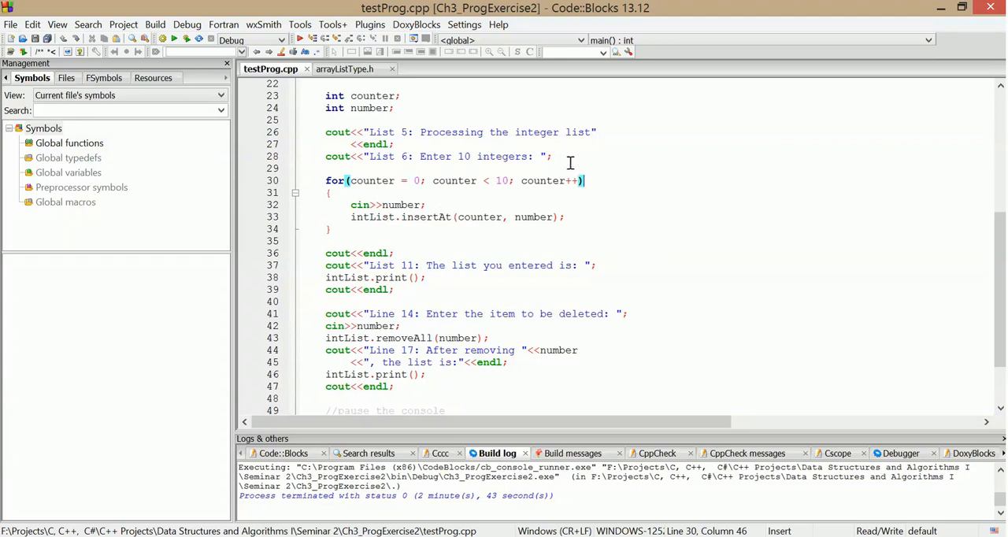
mouse_move(597, 223)
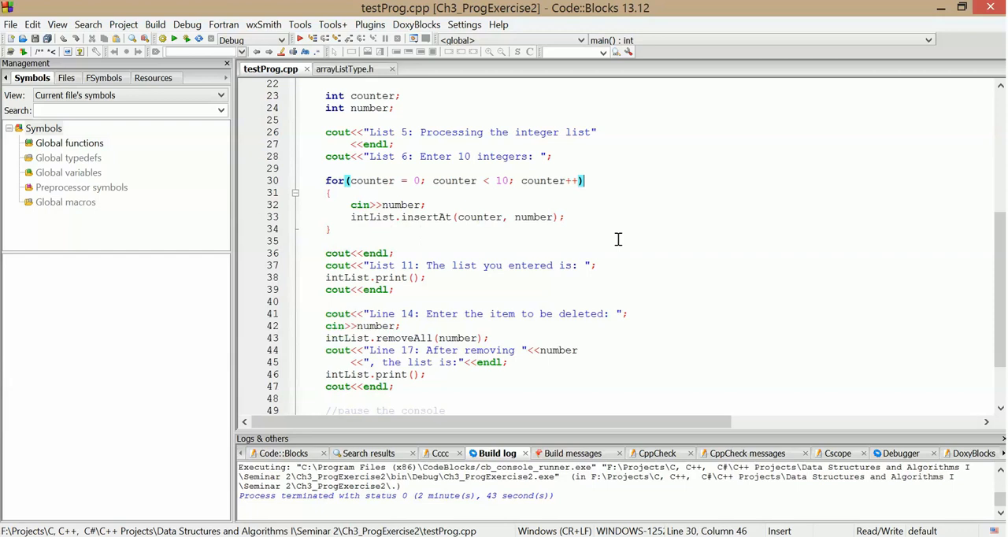
left_click(564, 217)
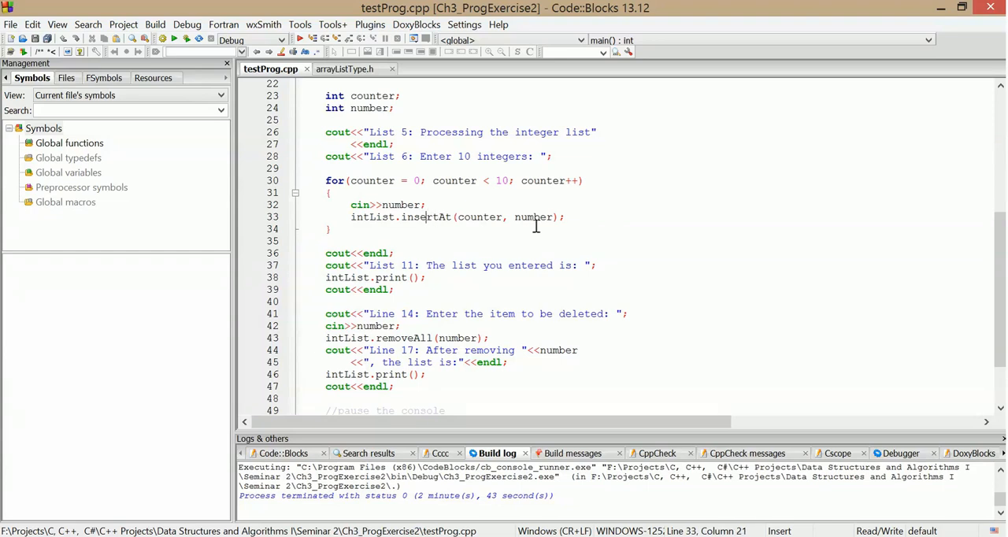
left_click(533, 217)
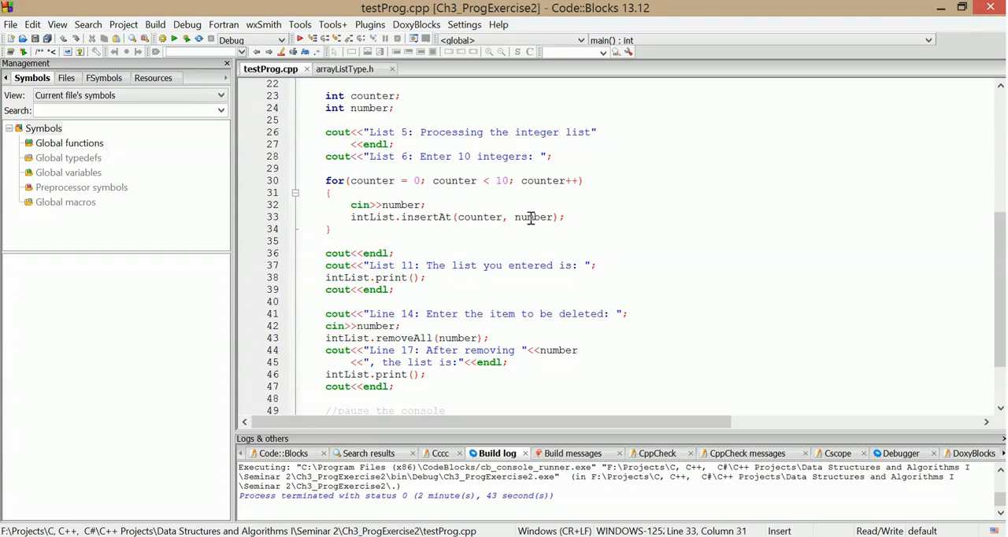
left_click(577, 218)
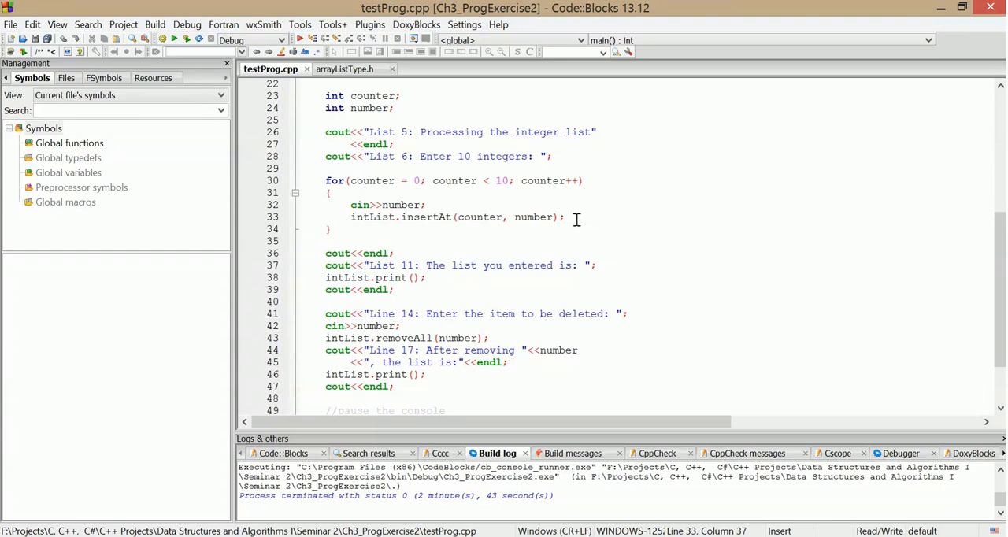
left_click(597, 265)
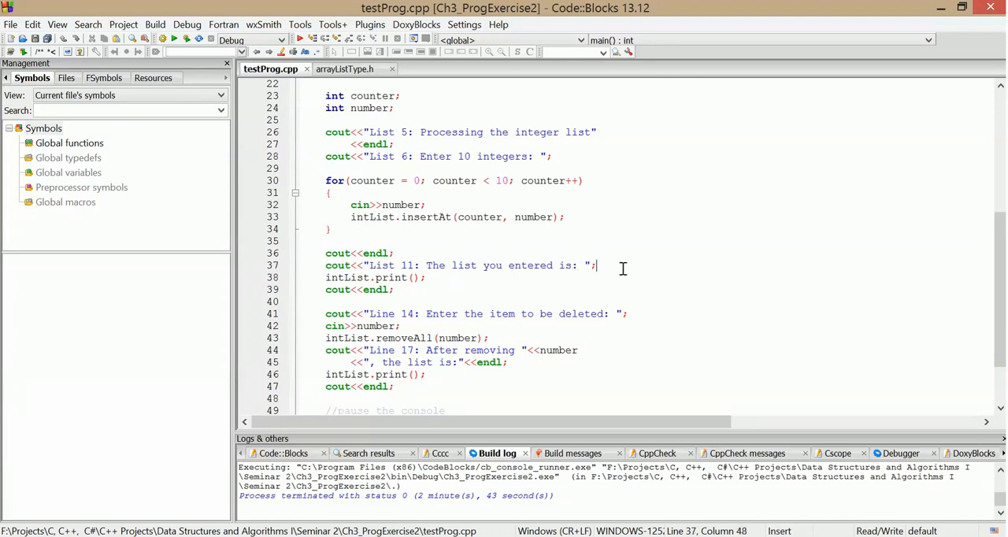
mouse_move(426, 205)
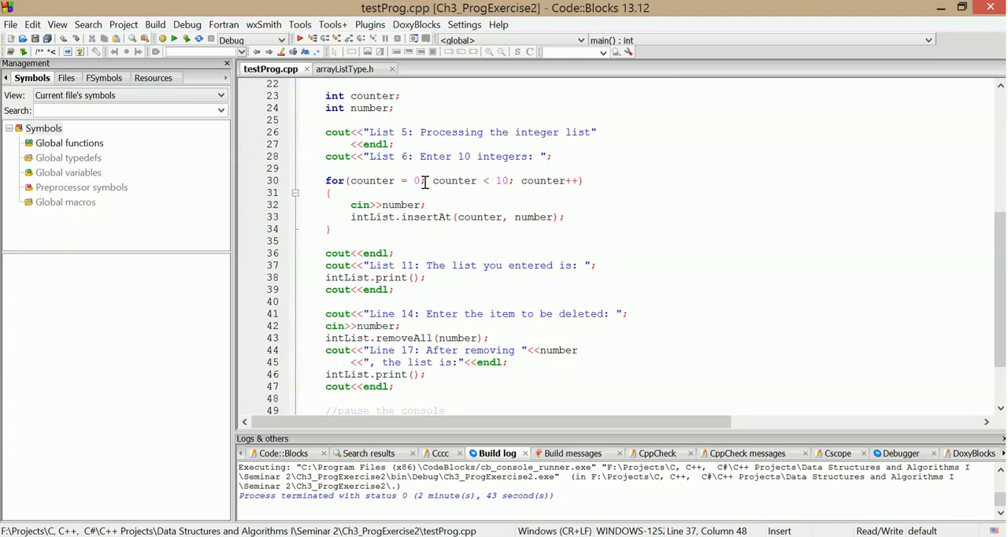
mouse_move(644, 251)
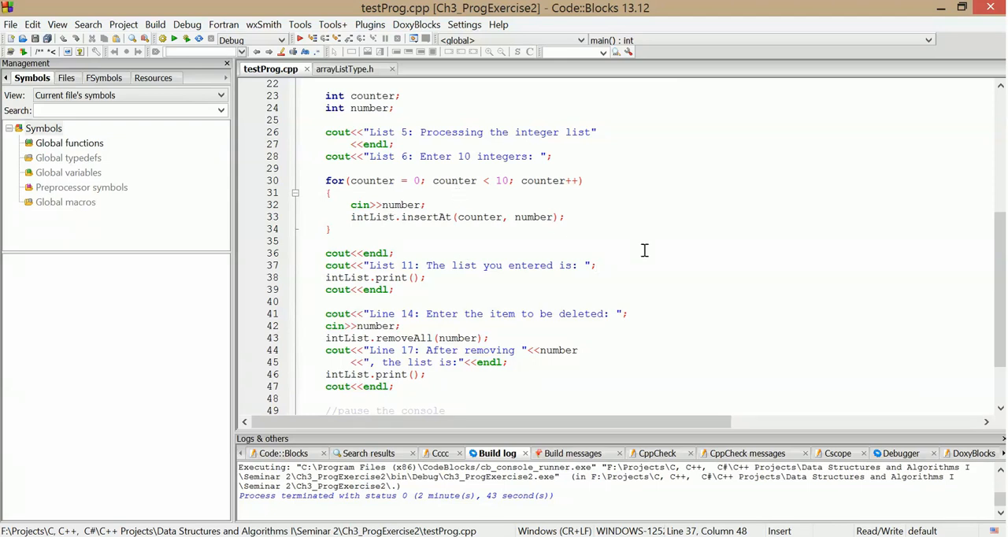
Move down to main's removeAll call and the print of the list after removal, near the end of the code.
scroll("down", 3)
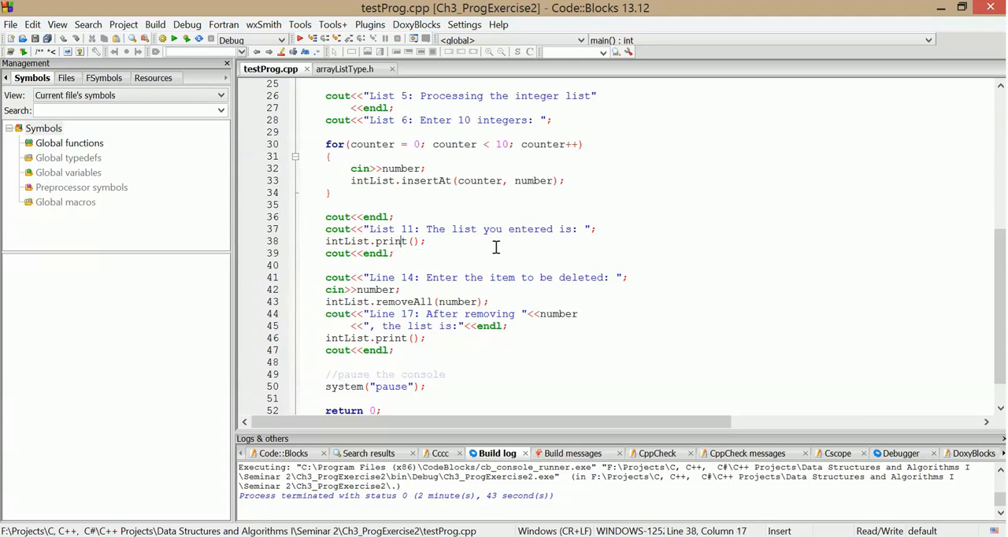
mouse_move(531, 249)
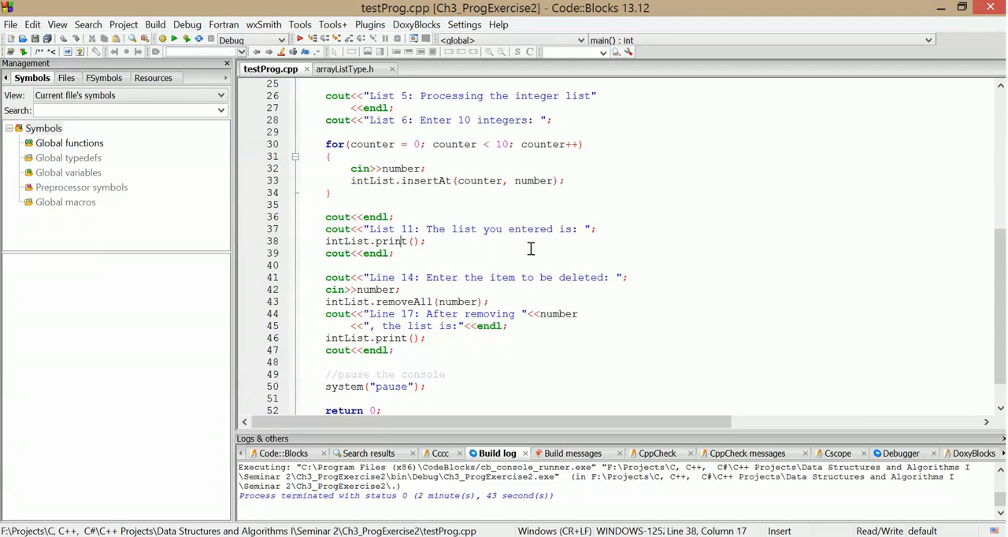
scroll("down", 3)
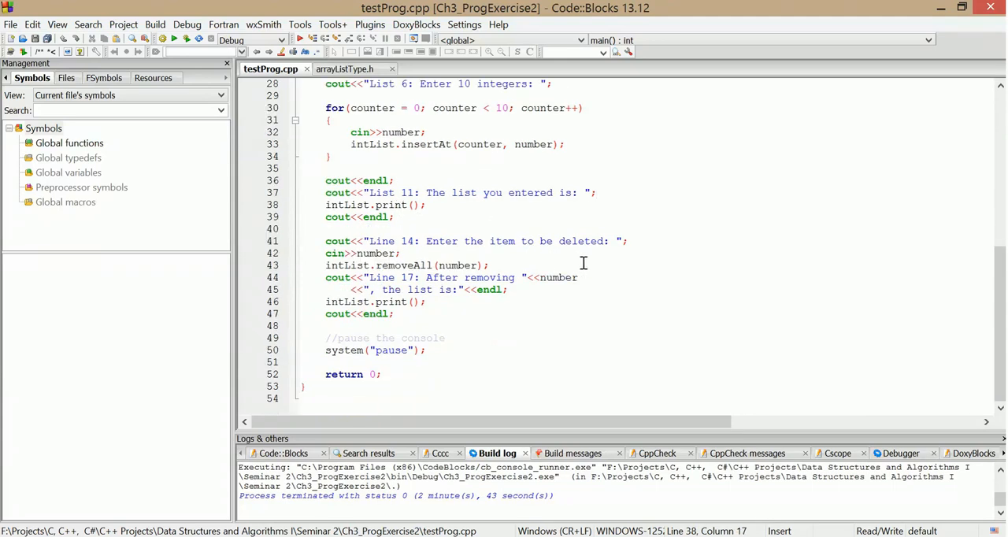
left_click(490, 265)
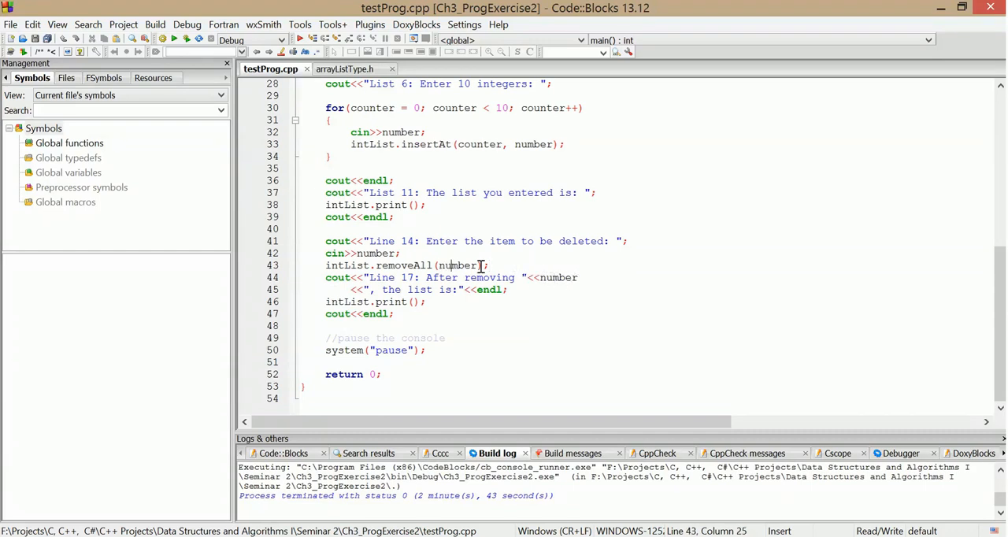
mouse_move(530, 268)
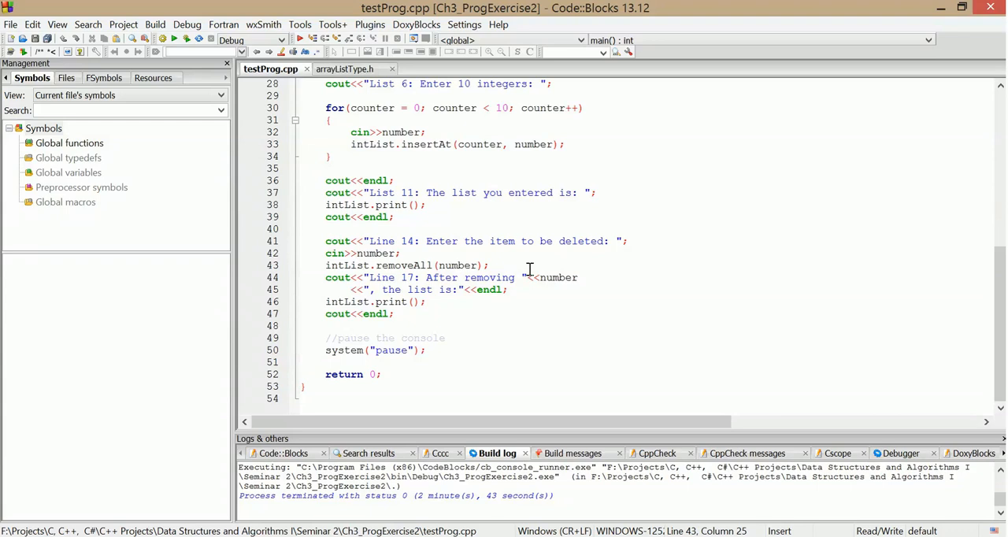
mouse_move(605, 281)
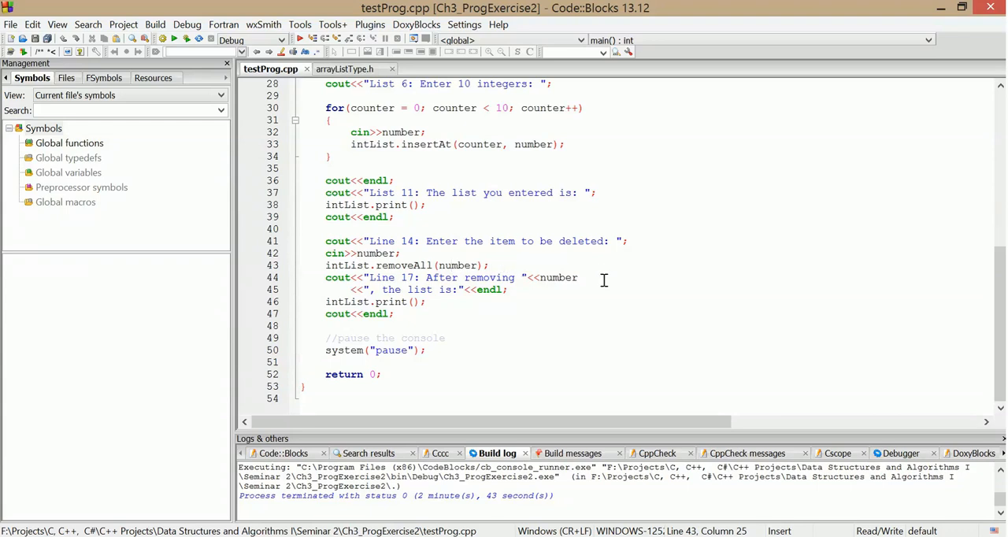
mouse_move(575, 262)
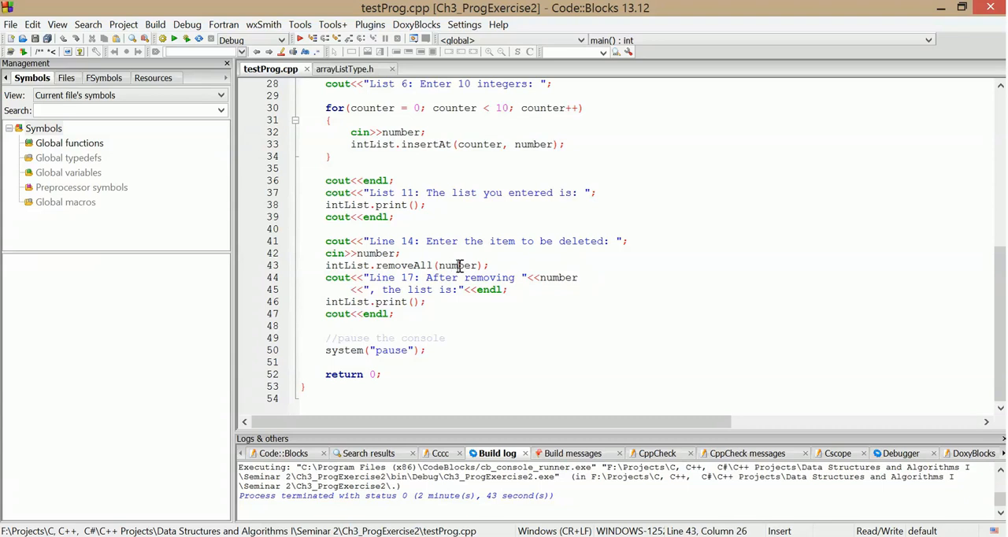
left_click(535, 277)
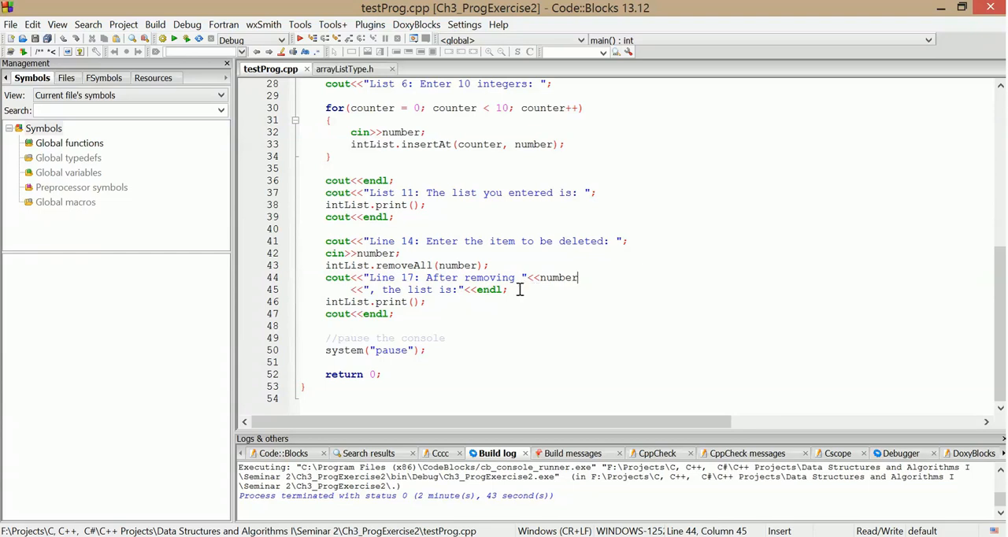
left_click(432, 300)
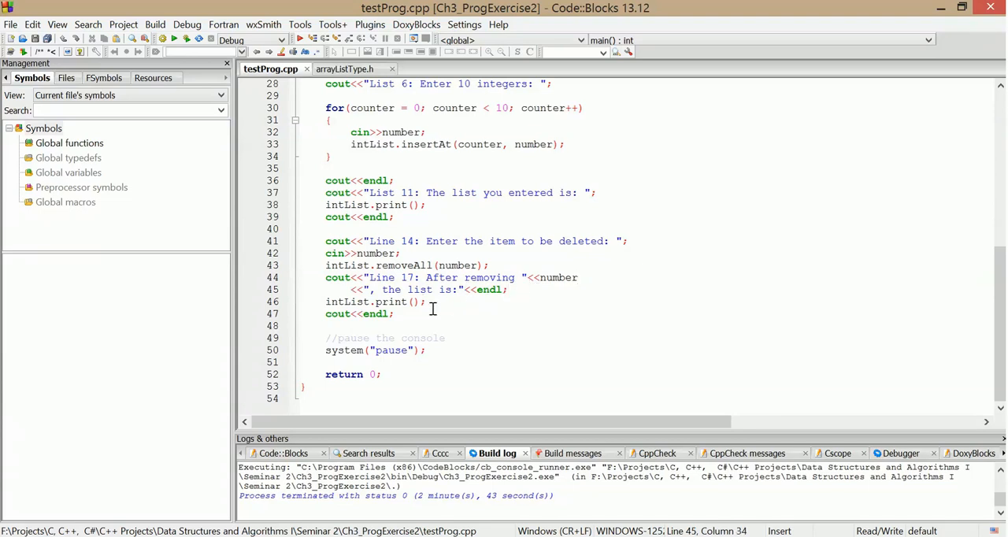
left_click(552, 290)
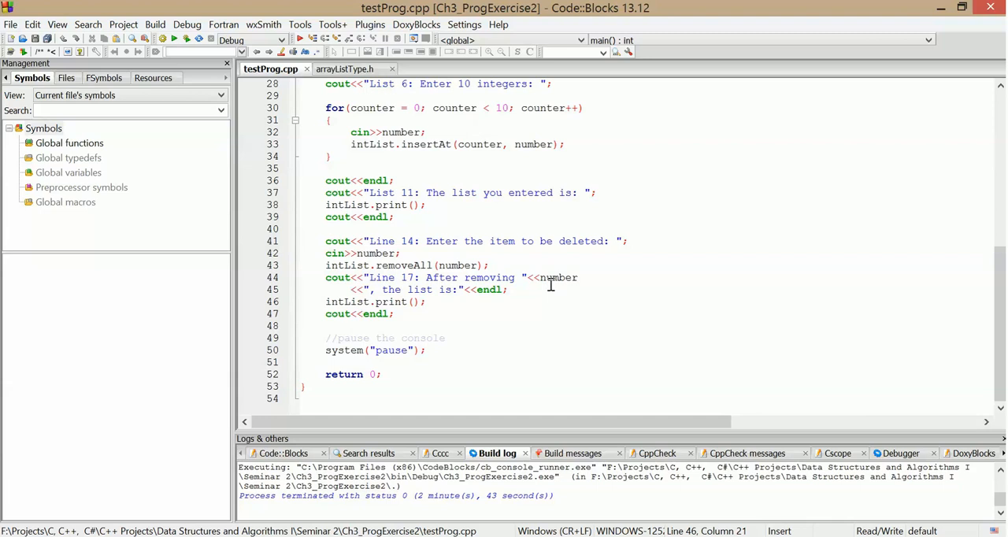
mouse_move(464, 314)
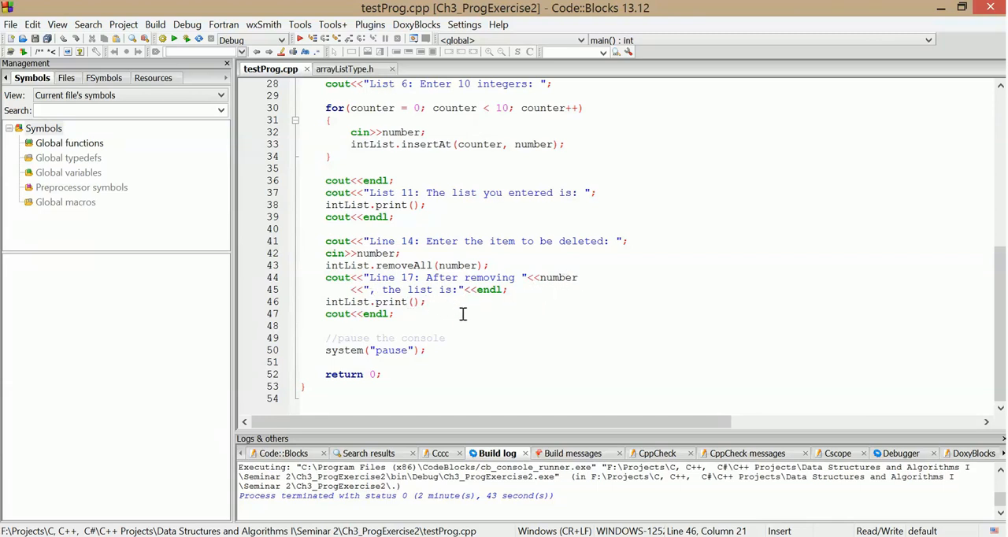
mouse_move(554, 284)
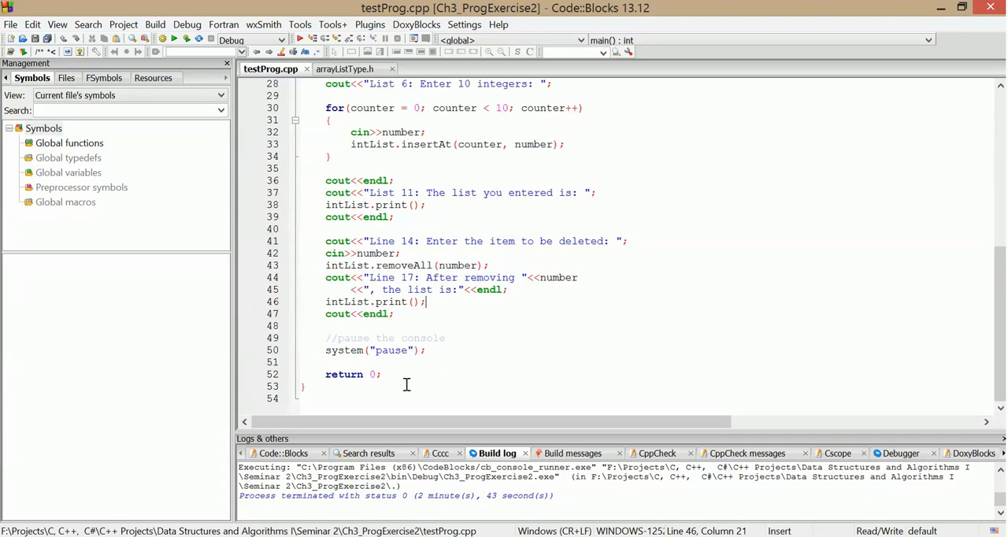
scroll("up", 3)
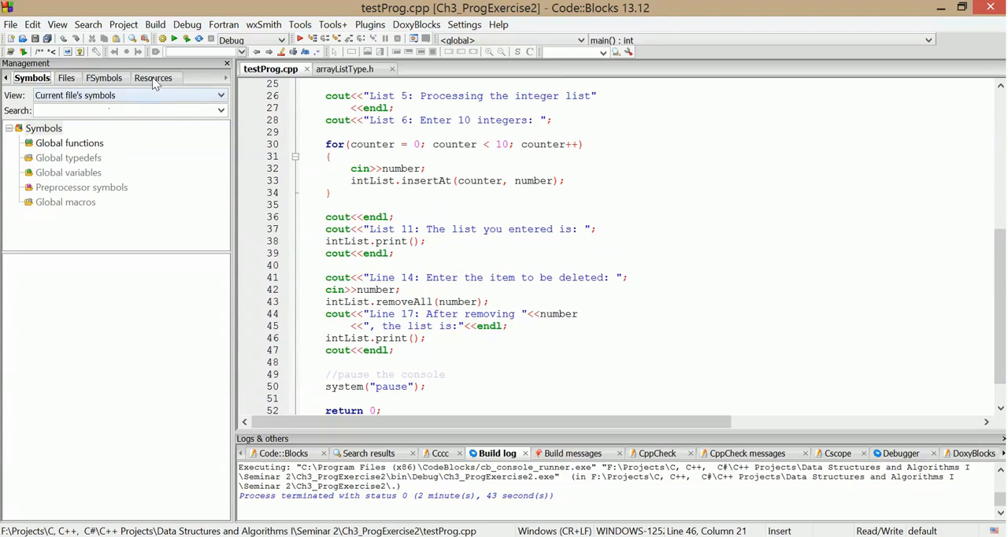
mouse_move(66, 77)
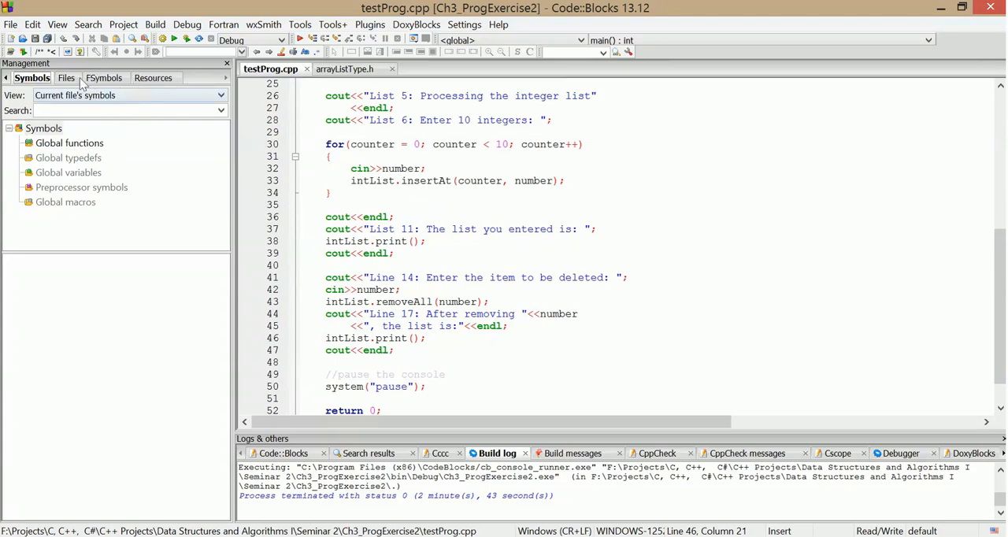
left_click(68, 77)
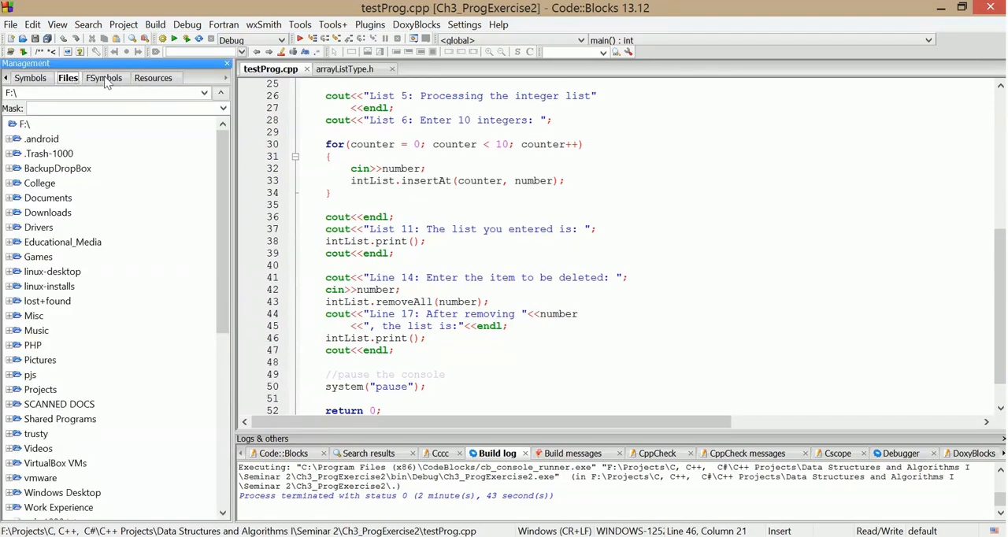
left_click(104, 77)
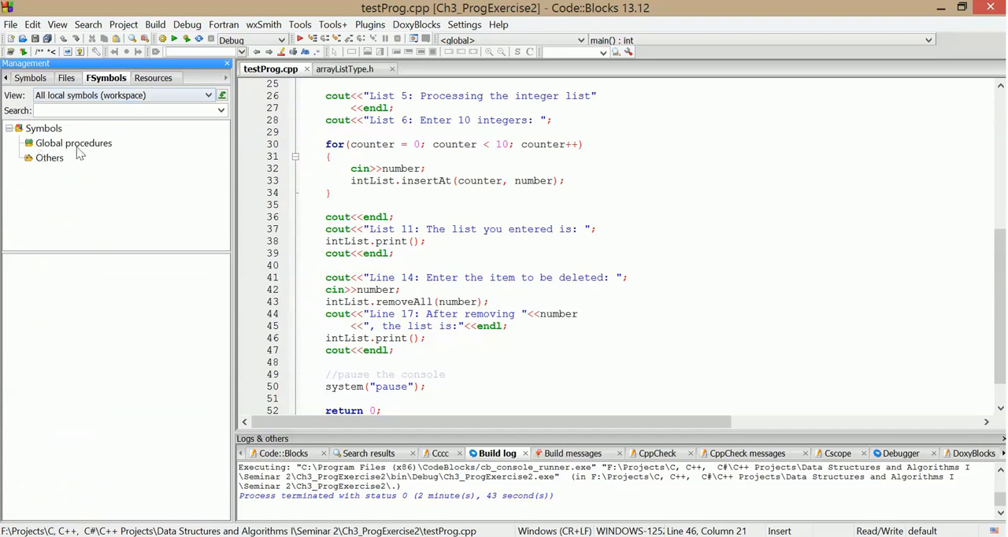
left_click(156, 77)
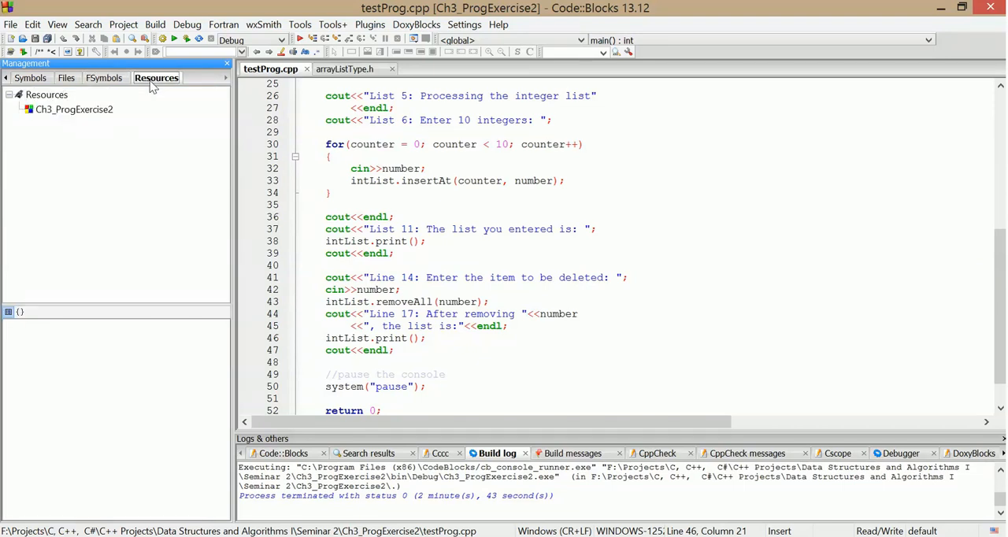
left_click(104, 77)
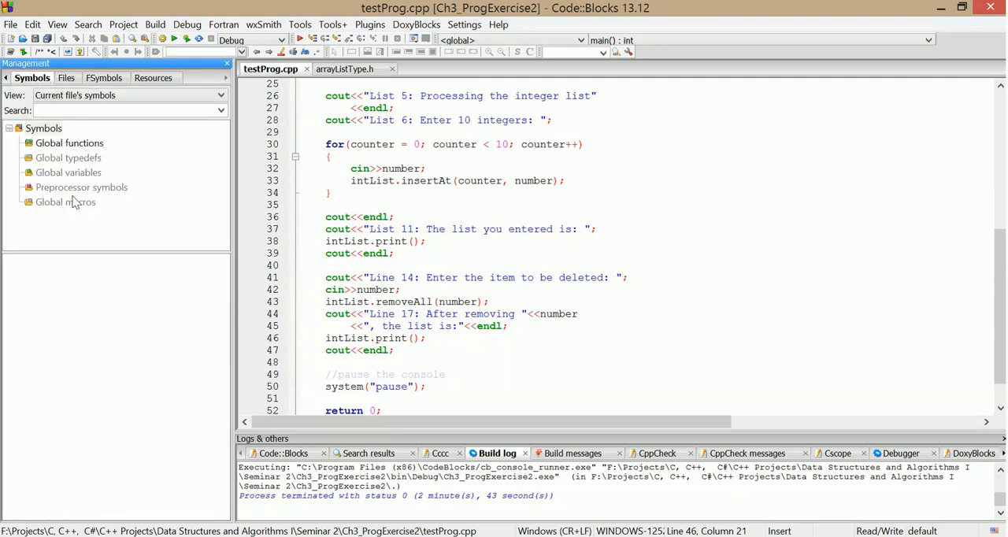
left_click(69, 142)
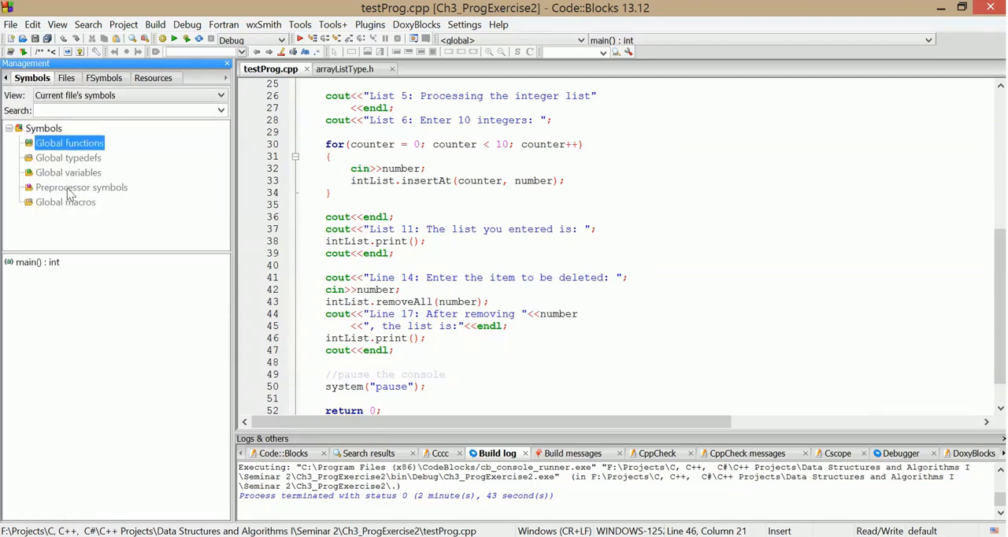
left_click(82, 188)
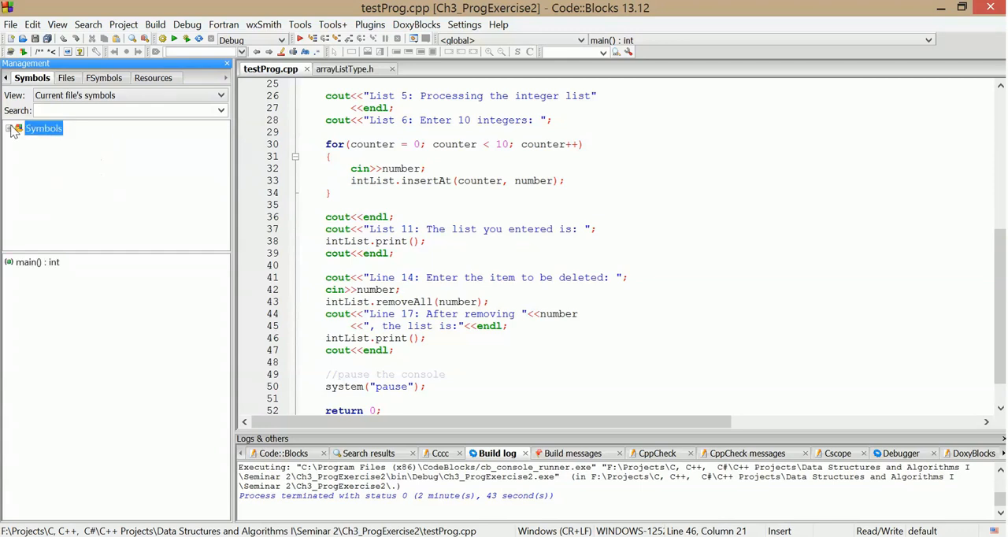
In arrayListType.h, select the arrayListType class in the Symbols tree and jump to its print() : void definition.
left_click(350, 69)
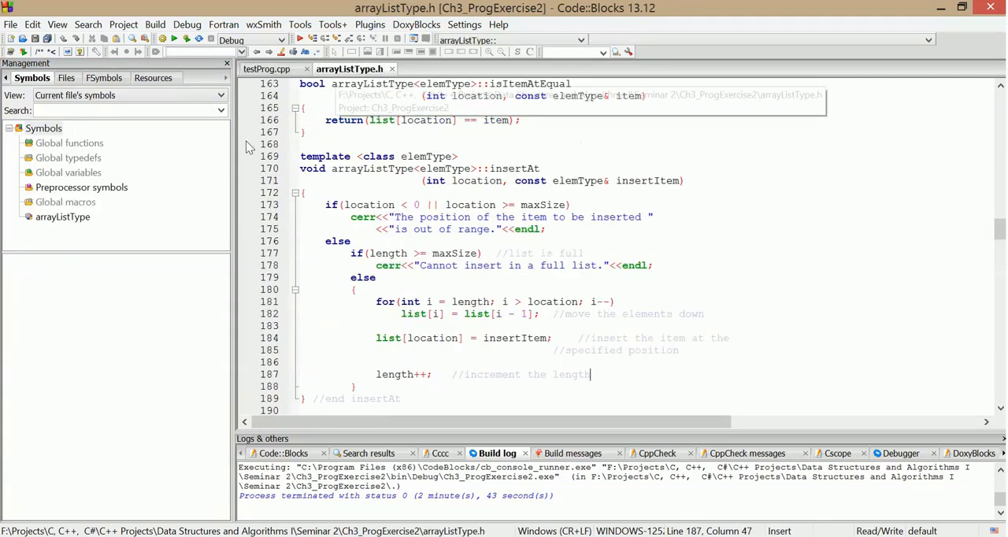
left_click(63, 218)
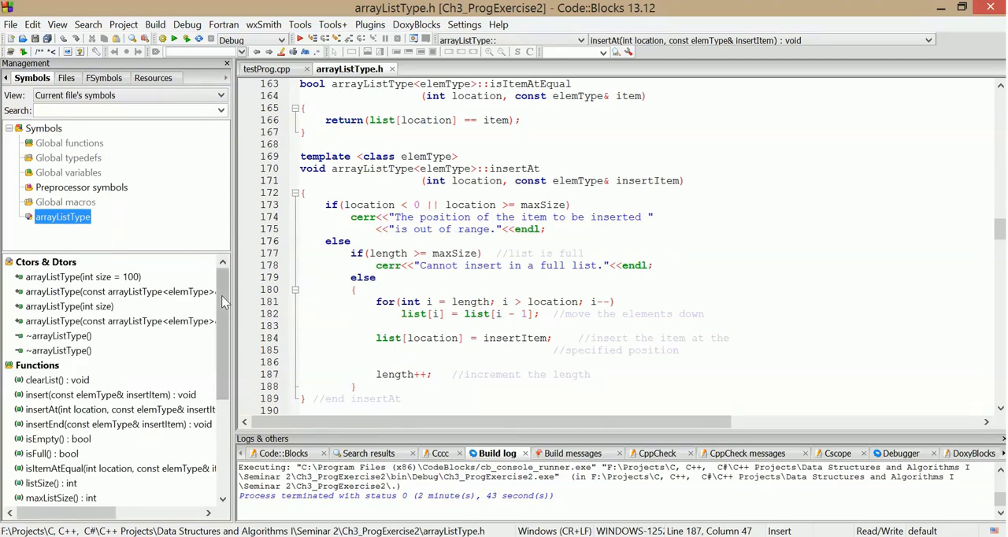
scroll("down", 3)
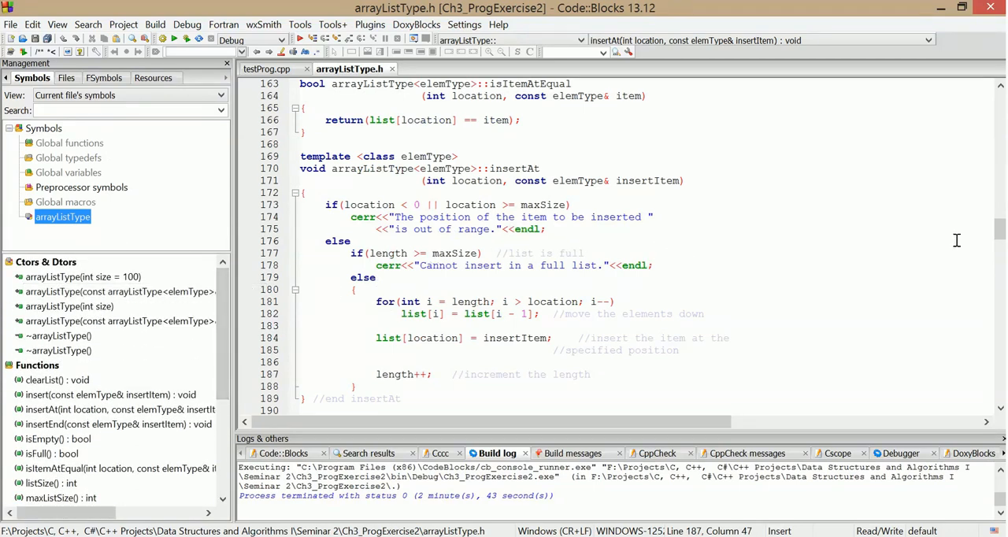
scroll("down", 3)
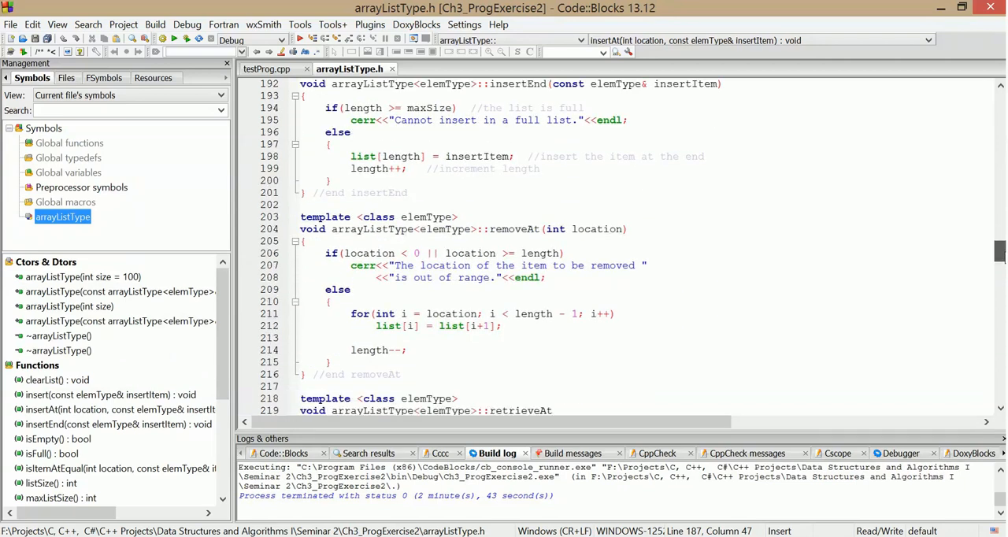
scroll("up", 3)
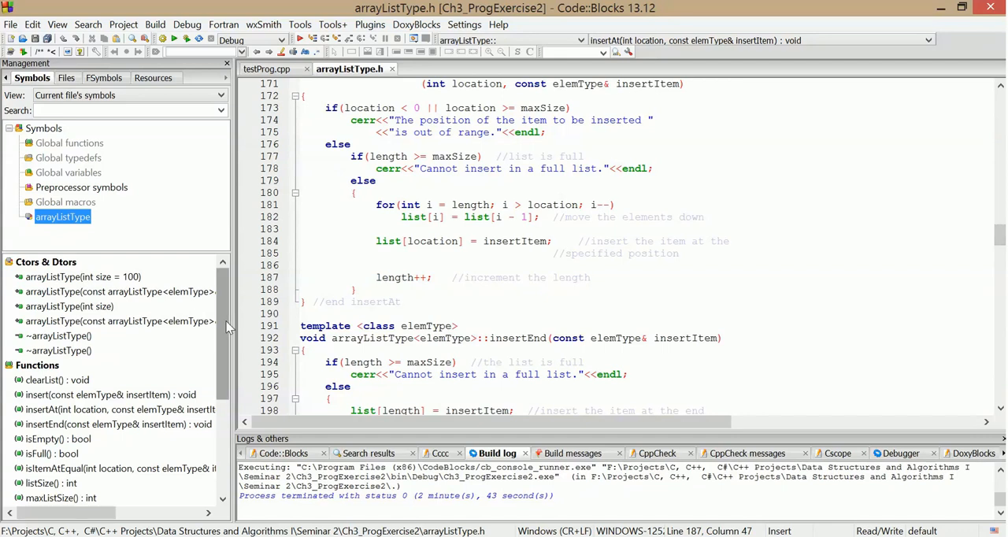
scroll("down", 3)
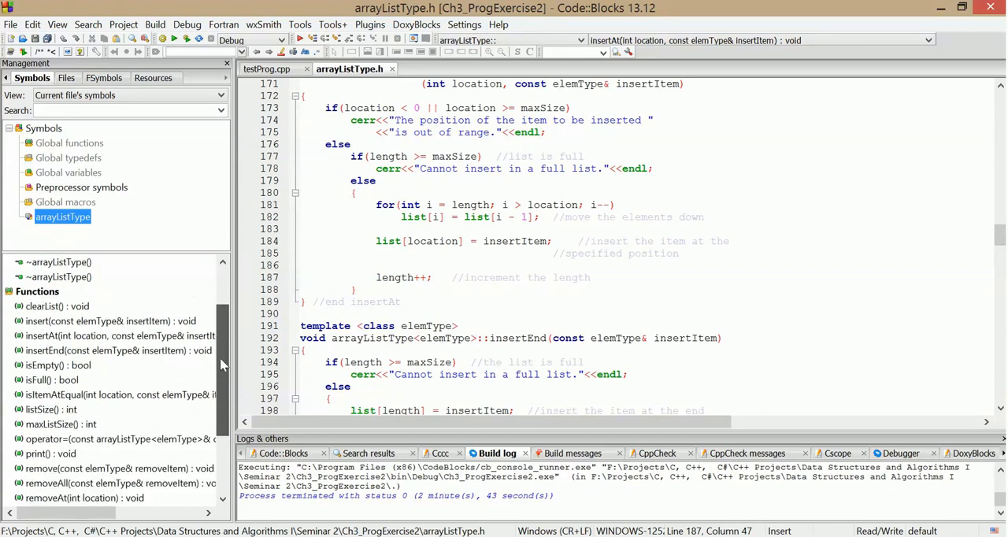
scroll("down", 3)
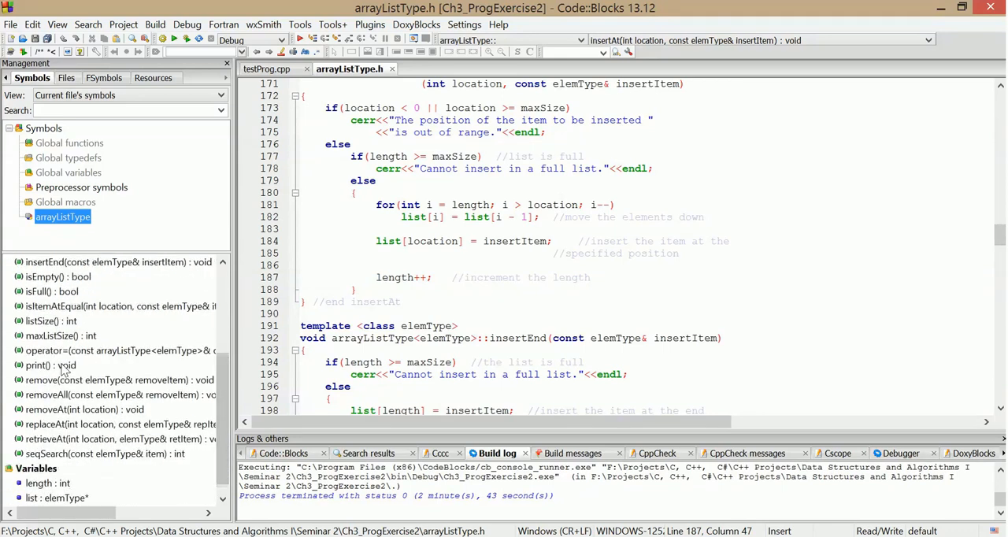
left_click(47, 364)
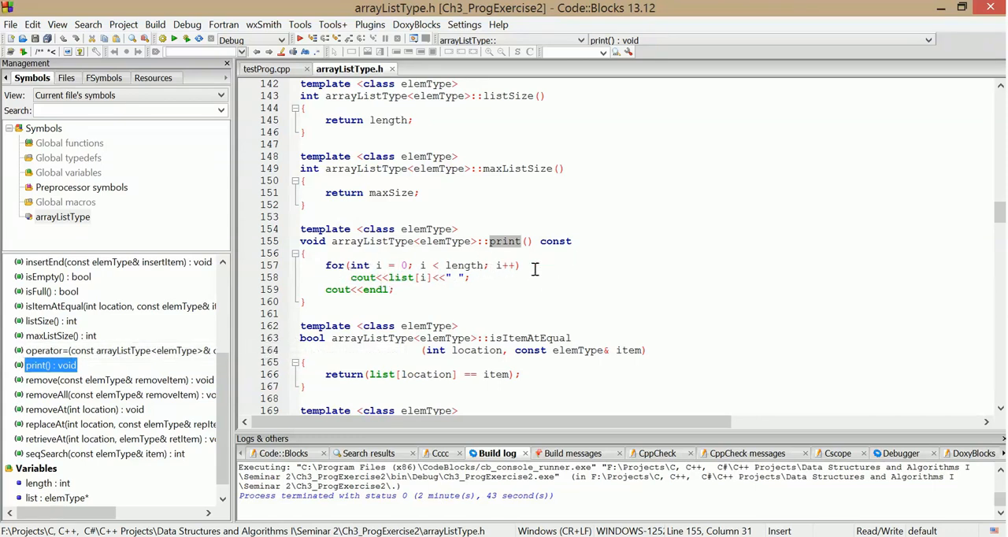
left_click(469, 277)
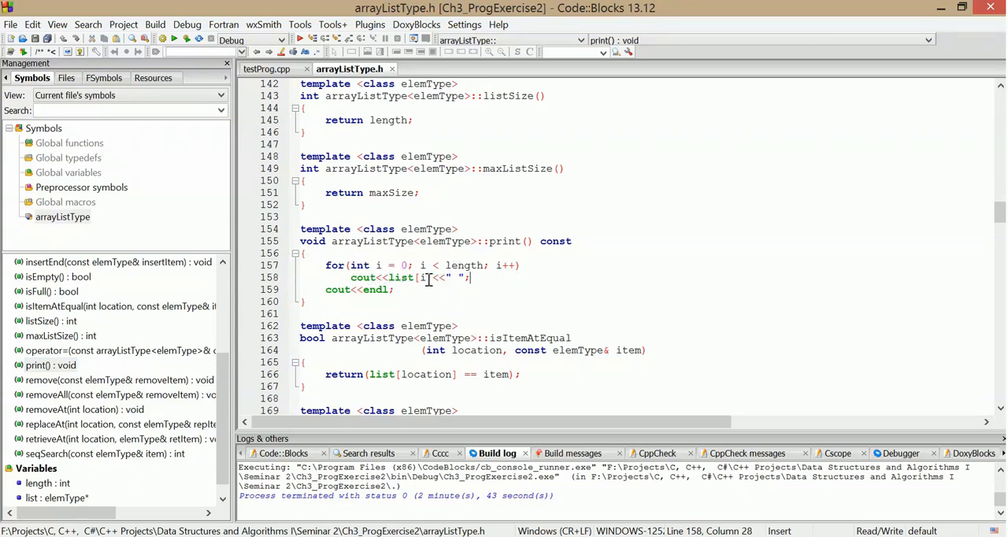
mouse_move(430, 290)
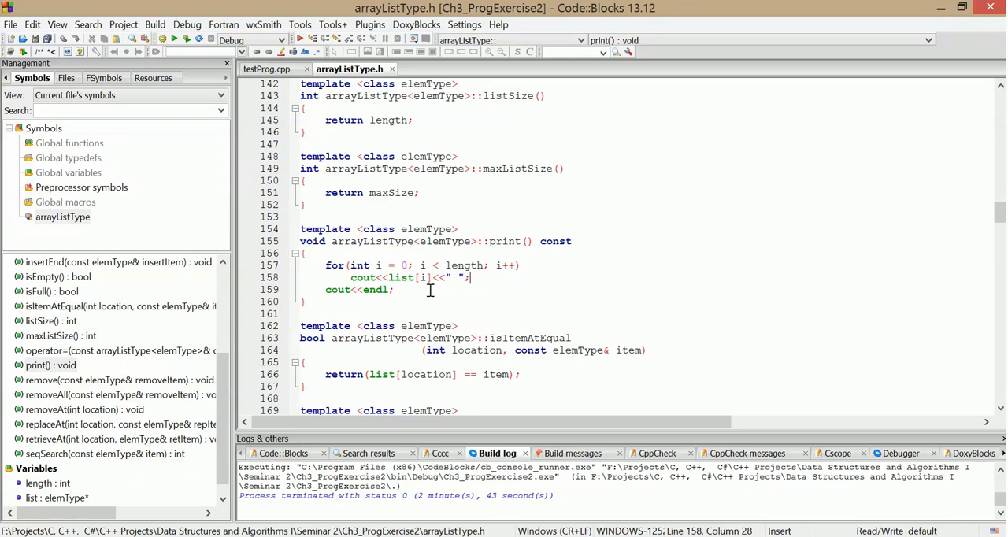
left_click(470, 277)
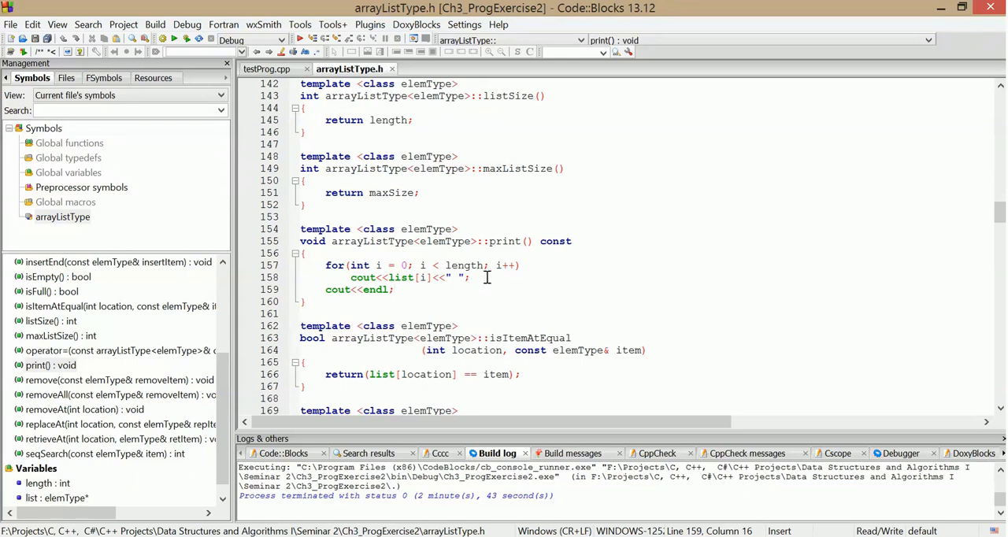
left_click(306, 293)
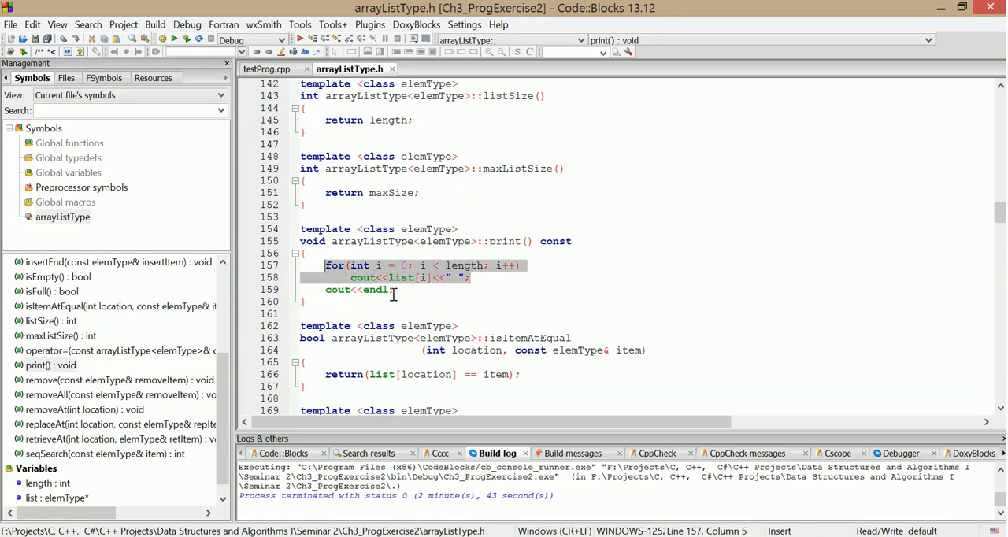
left_click(472, 278)
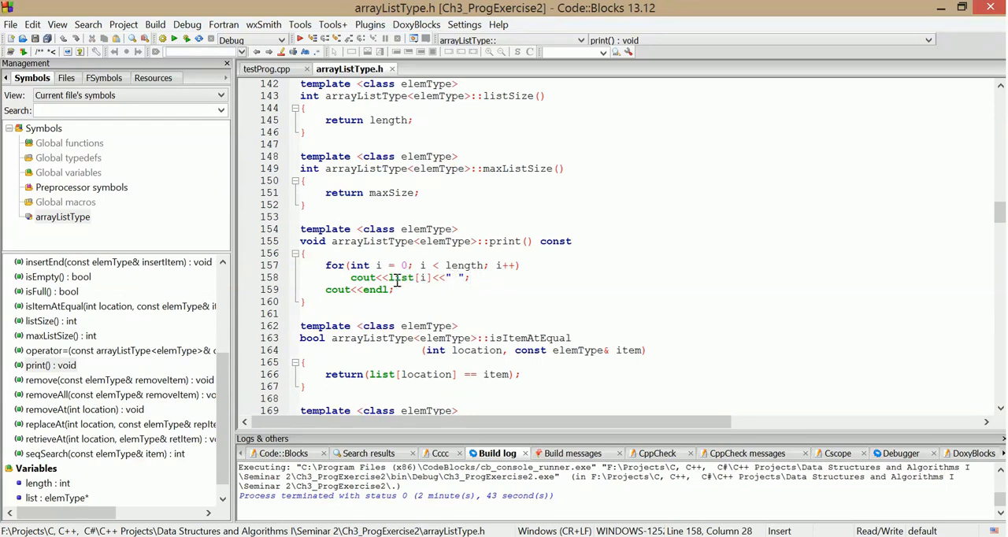
mouse_move(463, 277)
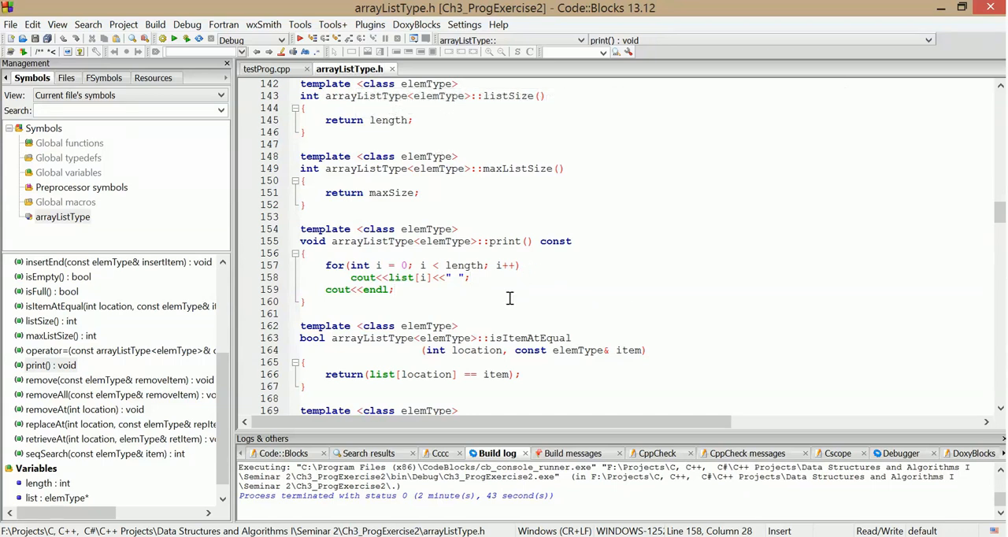
scroll("up", 3)
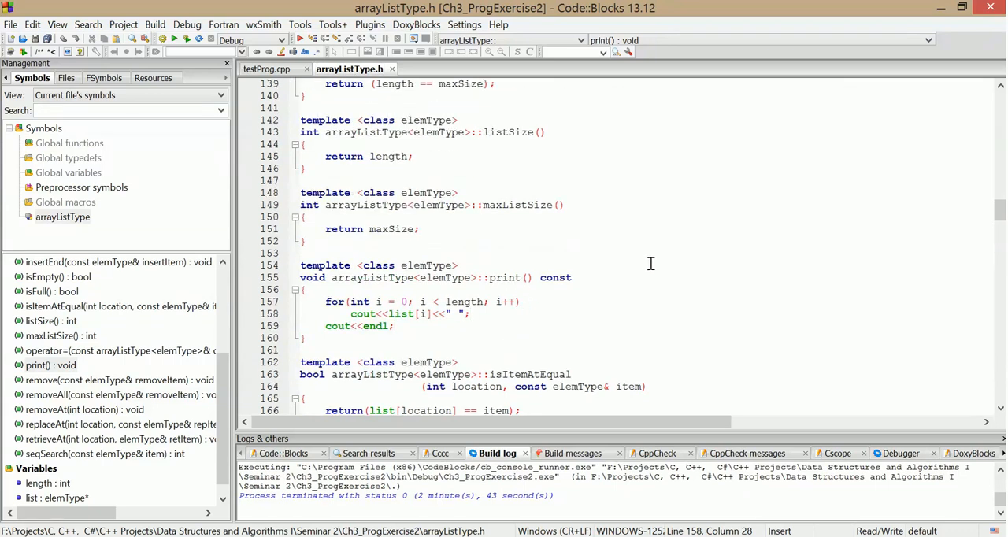